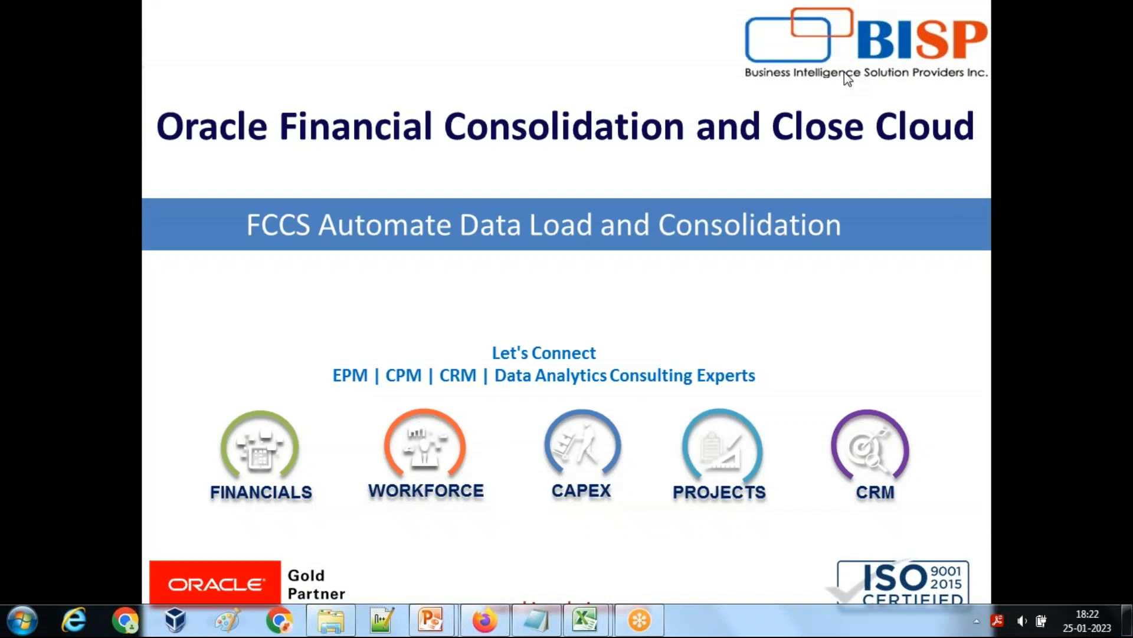
mouse_move(791, 141)
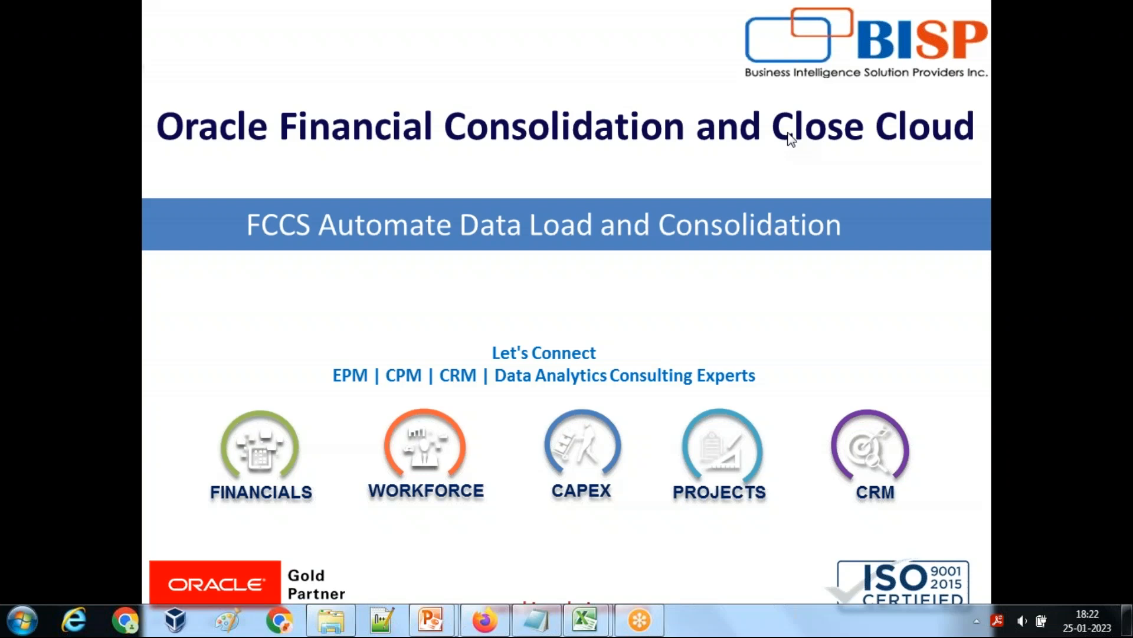
mouse_move(347, 232)
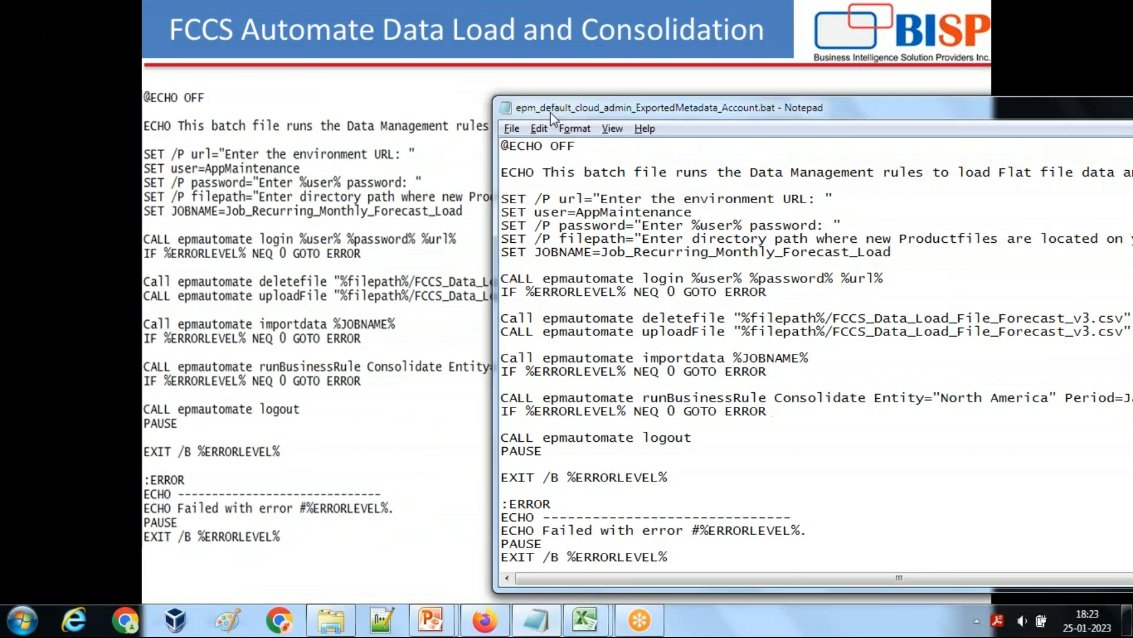
Review the script's SET /P environment URL prompt line in Notepad beside the slide
left_click_drag(665, 108, 503, 106)
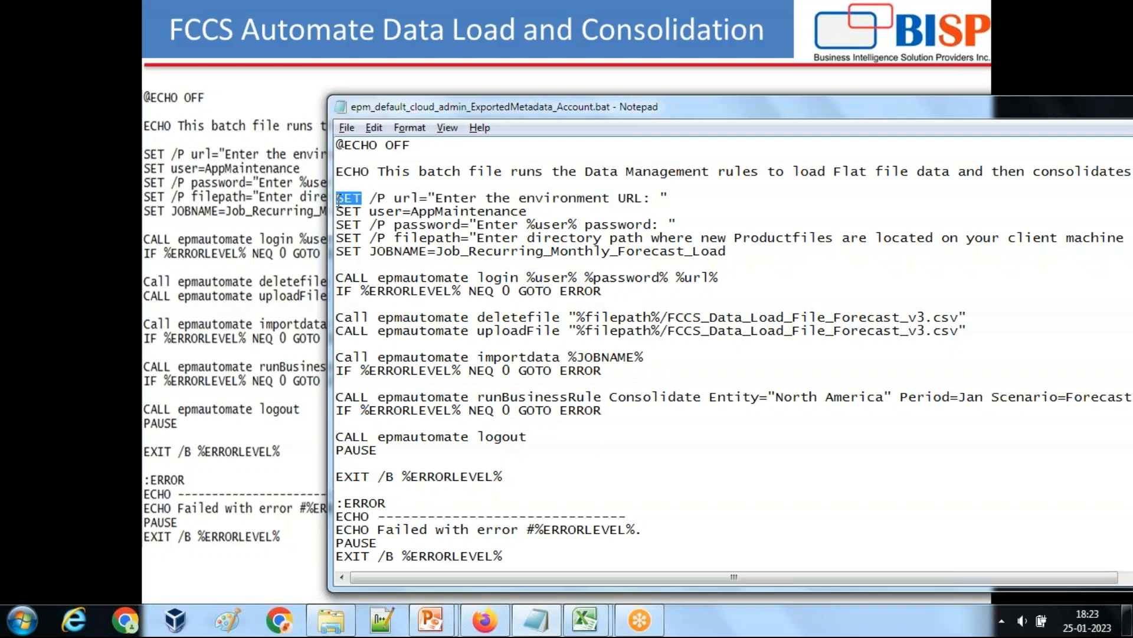
left_click(391, 197)
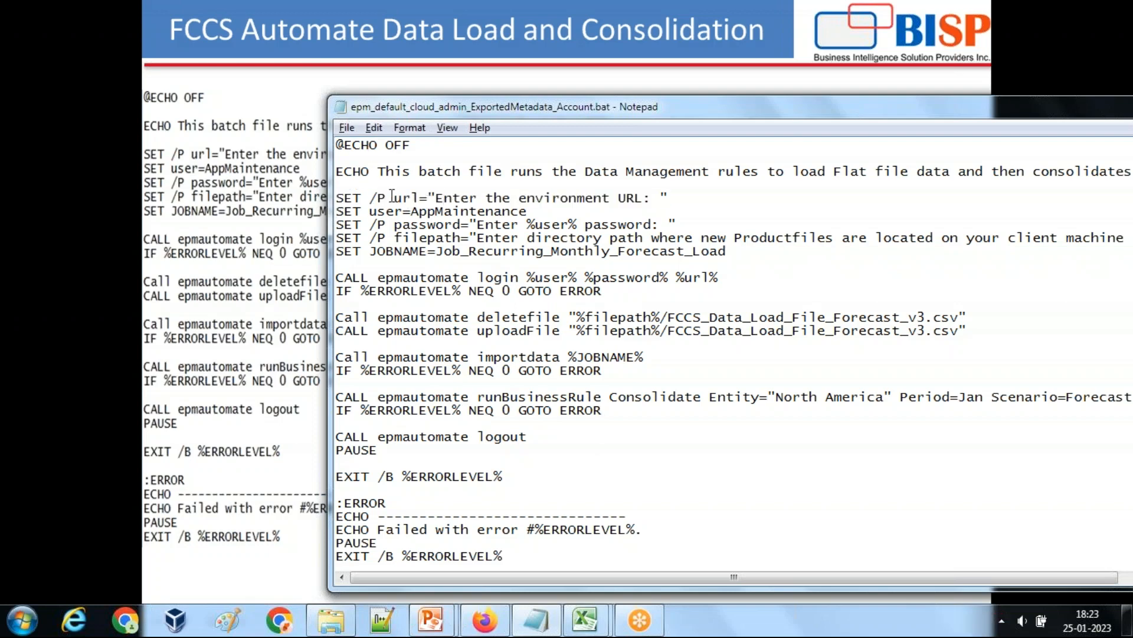
double_click(377, 197)
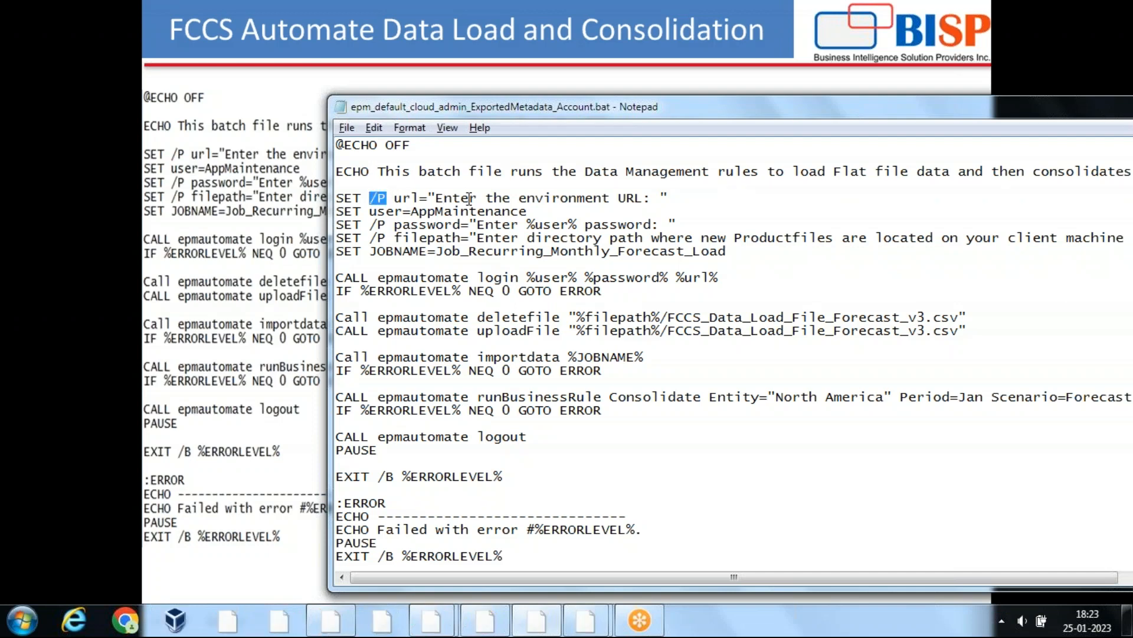
left_click_drag(436, 197, 593, 197)
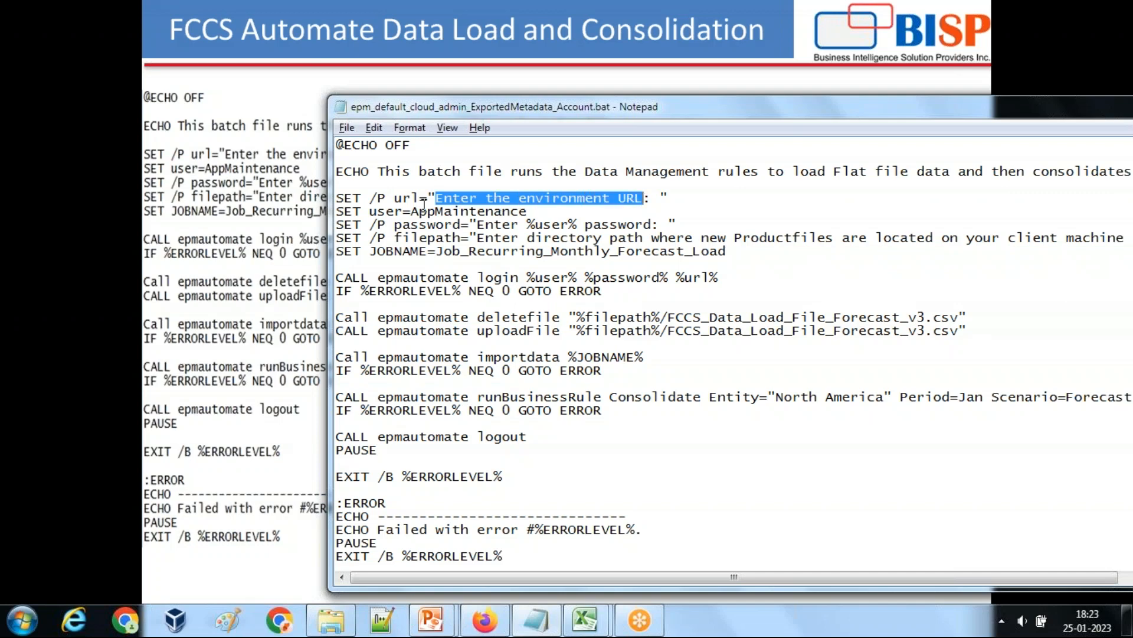
left_click(499, 197)
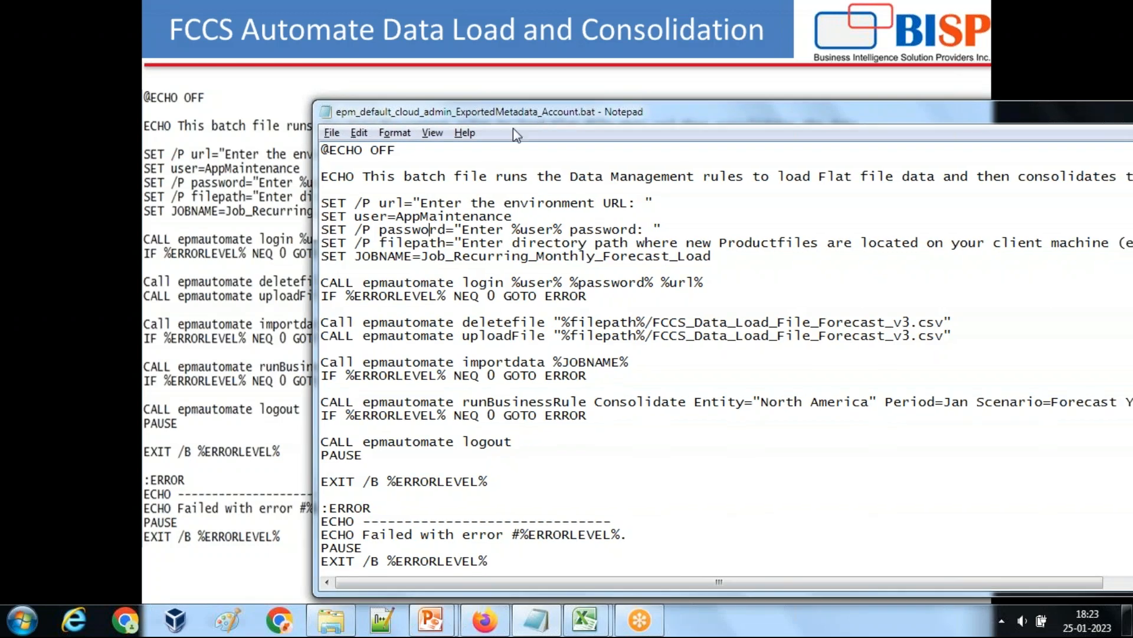
mouse_move(435, 225)
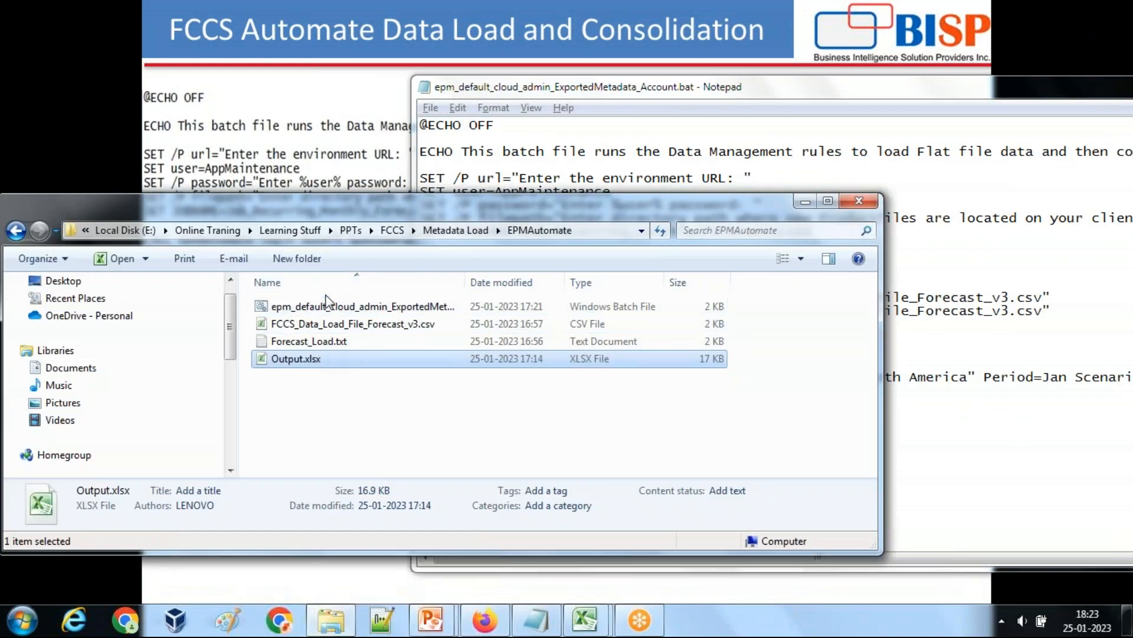
Open Output.xlsx from the EPMAutomate folder into Excel
right_click(325, 306)
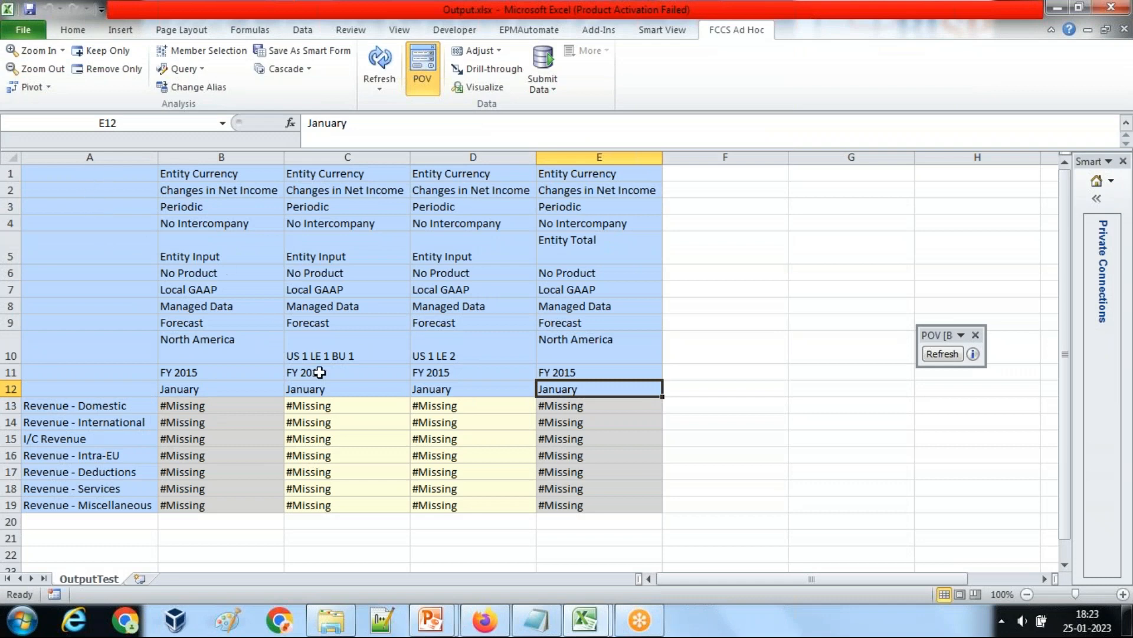
Arrange the forecast CSV beside the Output grid's #Missing revenue cells for US 1 LE 1 BU 1
left_click_drag(308, 405, 435, 504)
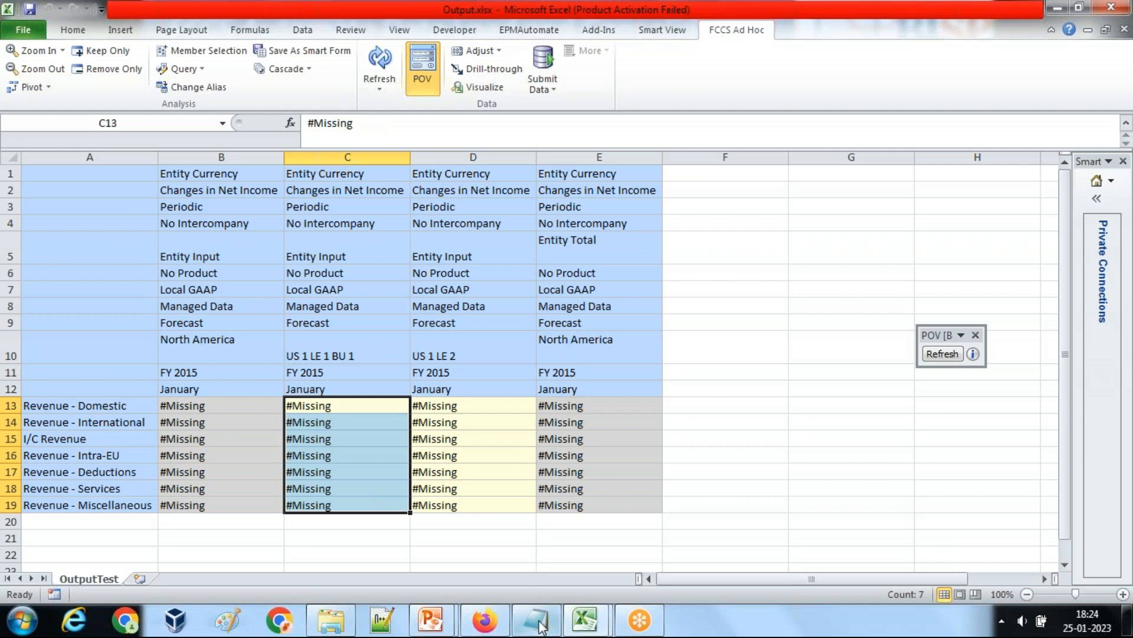
mouse_move(586, 620)
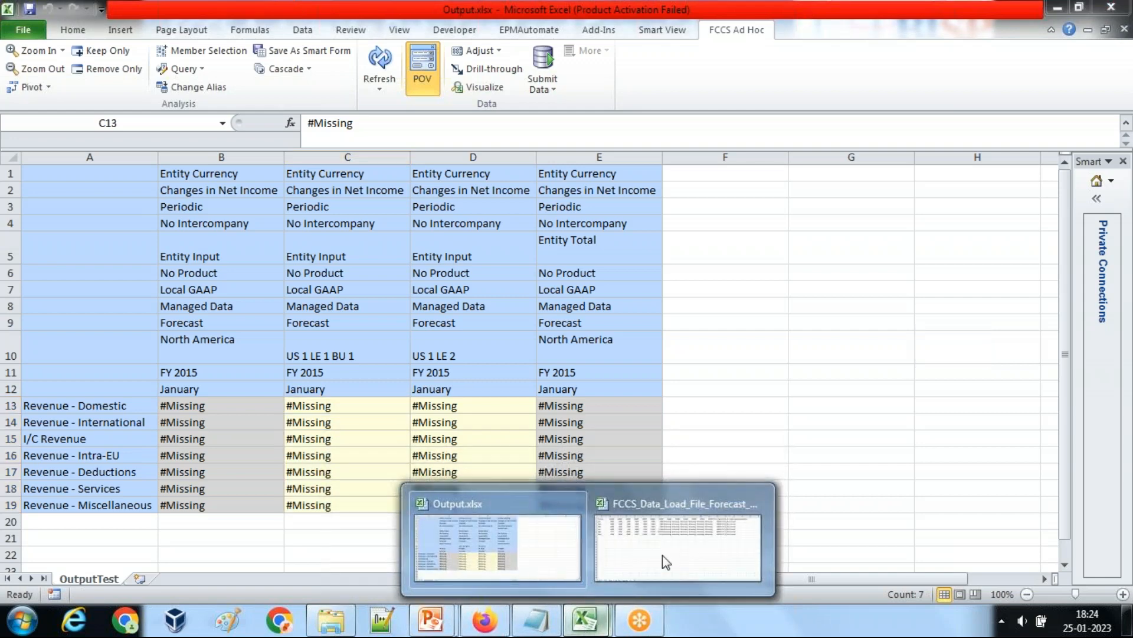
left_click(677, 541)
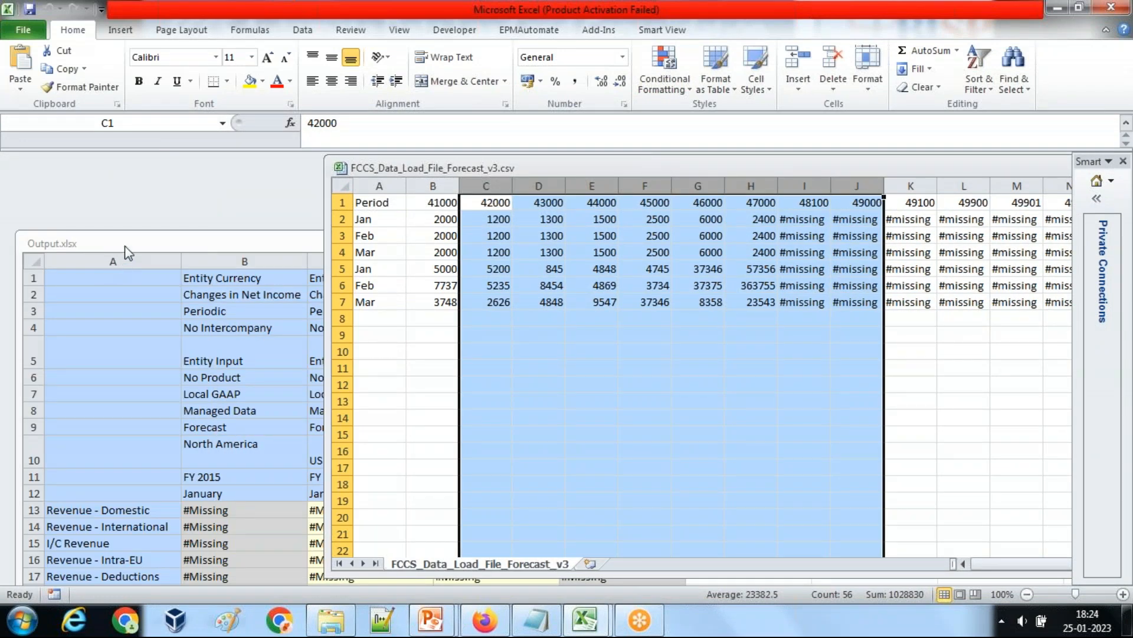
left_click(736, 30)
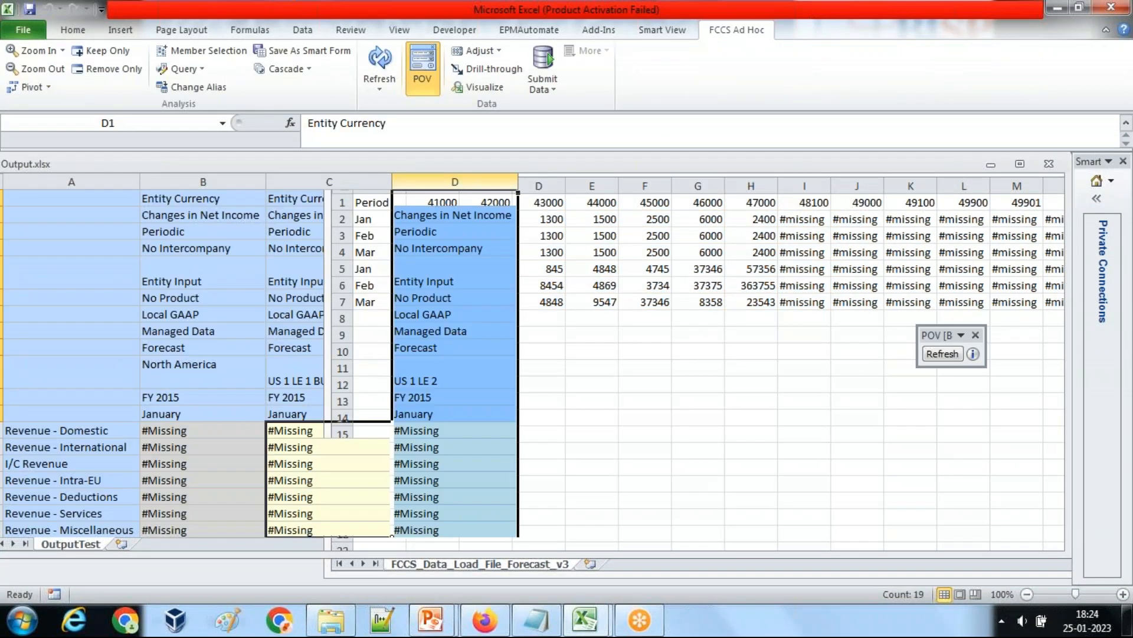
left_click(454, 248)
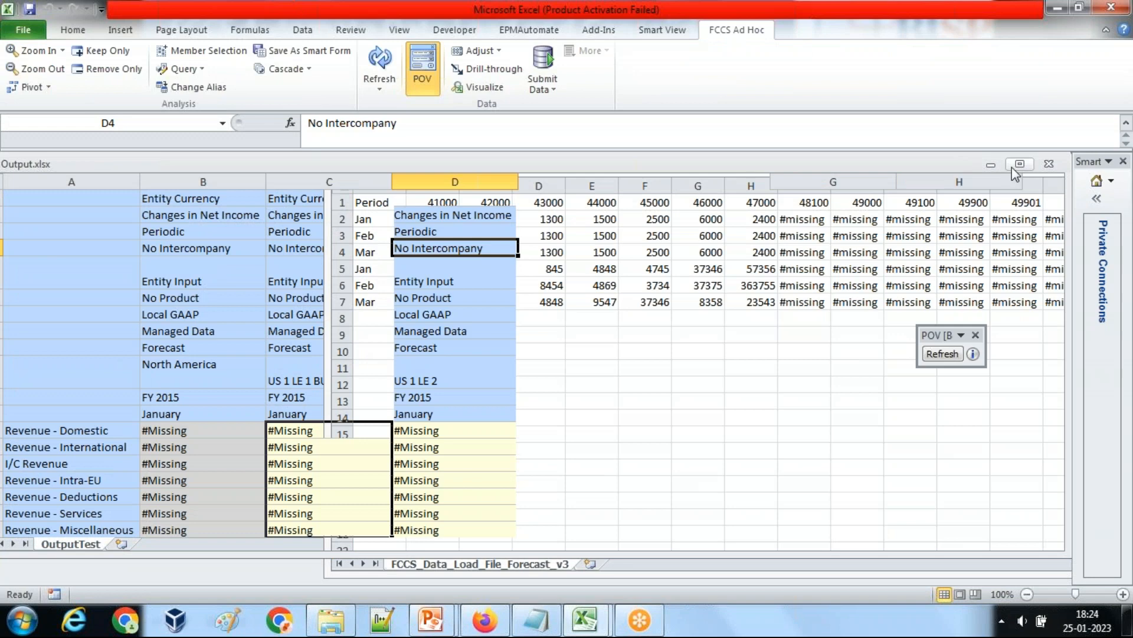
left_click(1019, 163)
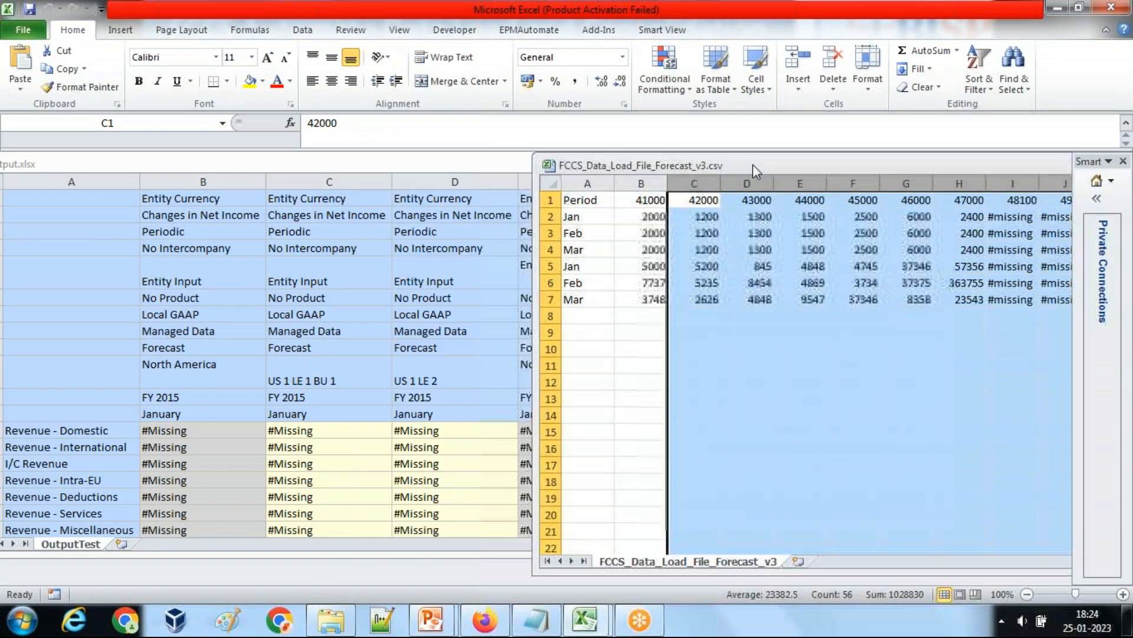
left_click(748, 315)
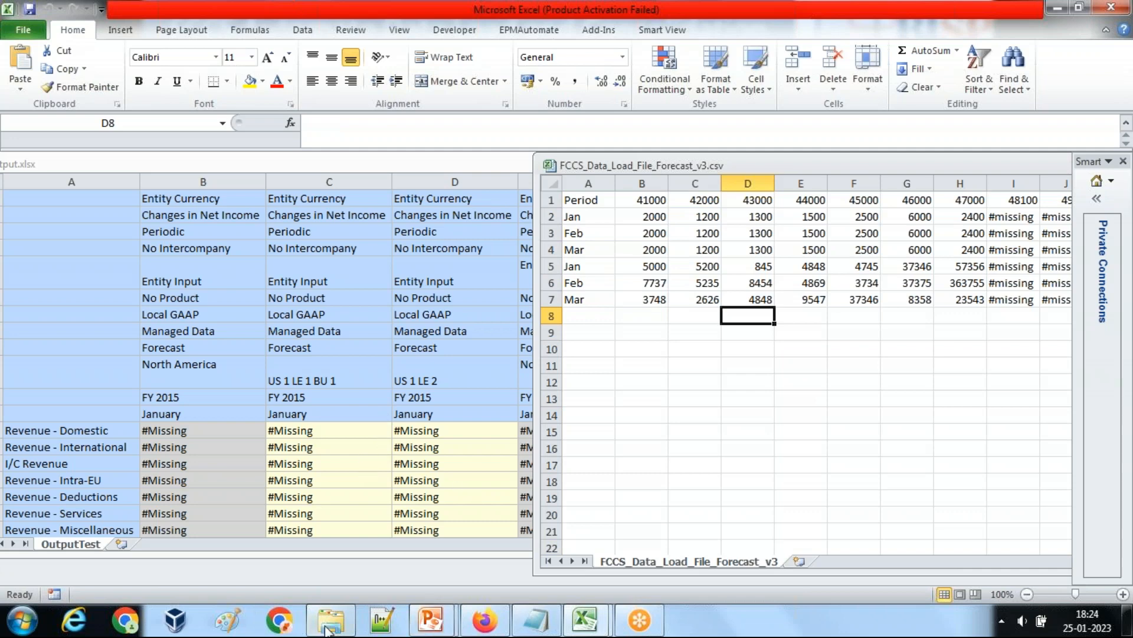
Run the data-load .bat file and park its command window next to the script
right_click(289, 307)
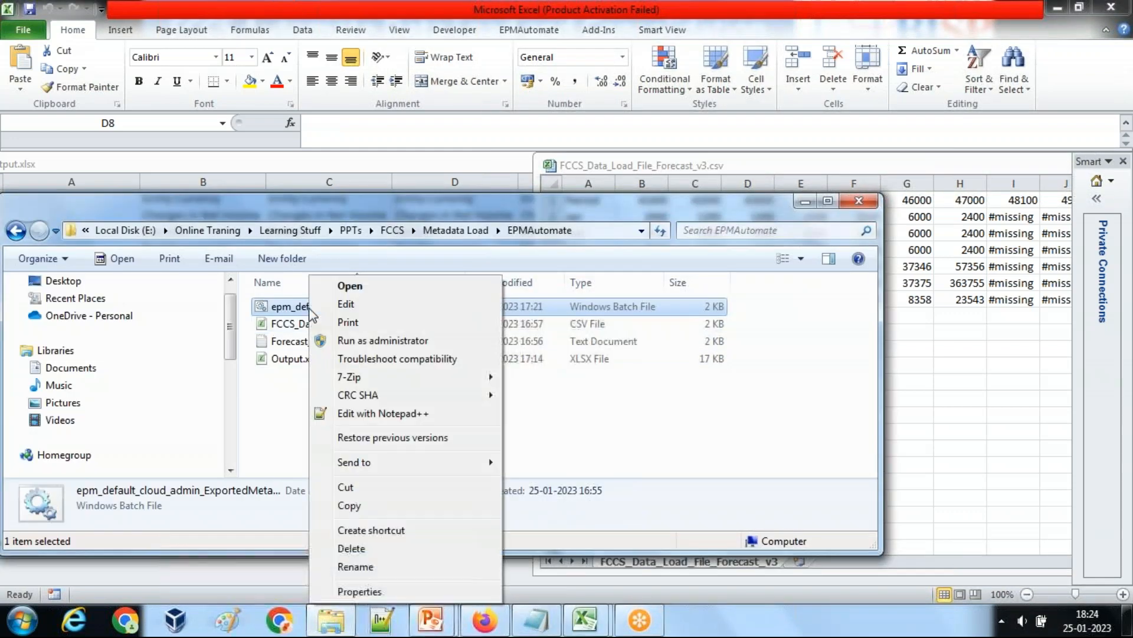
left_click(350, 286)
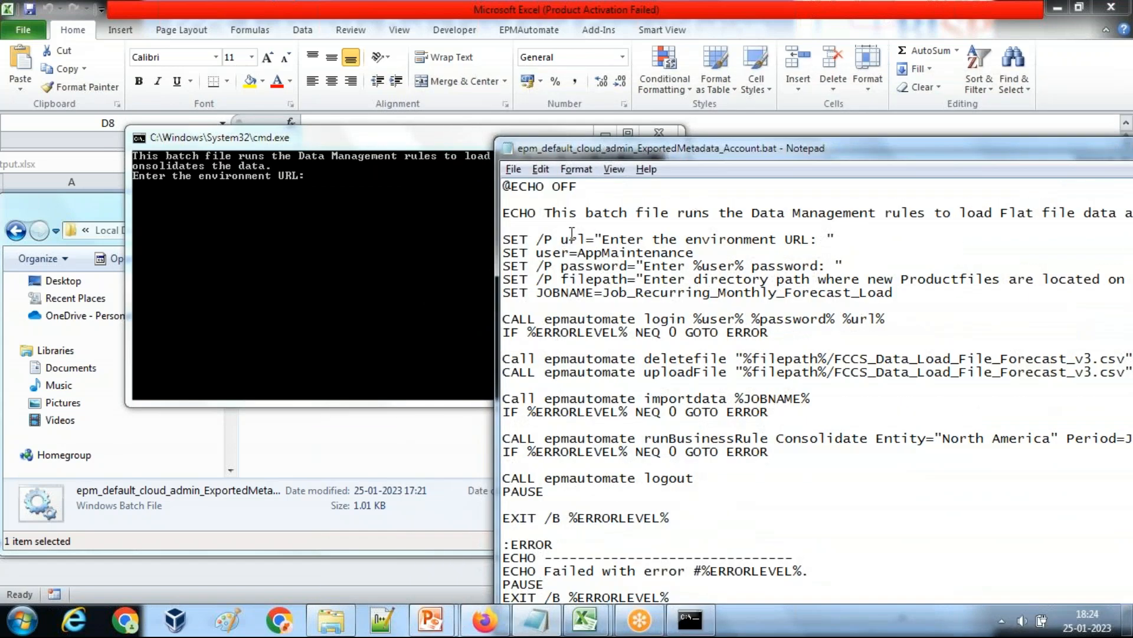
left_click_drag(562, 238, 766, 239)
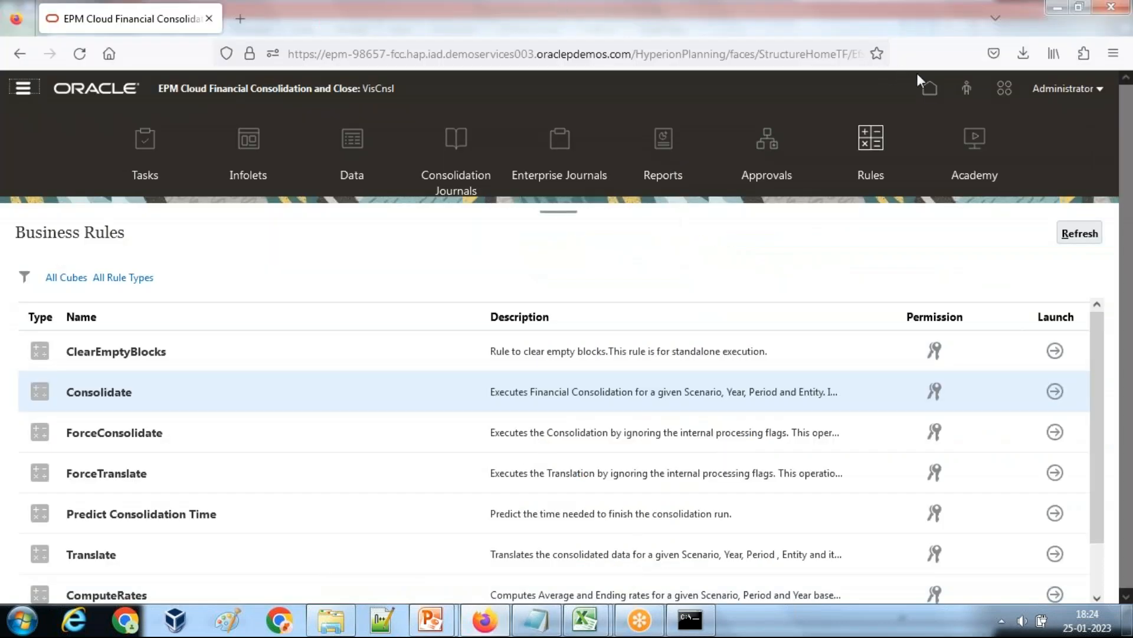
Paste the FCCS environment URL from the browser at the prompt, then enter the AppMaintenance password
left_click(603, 53)
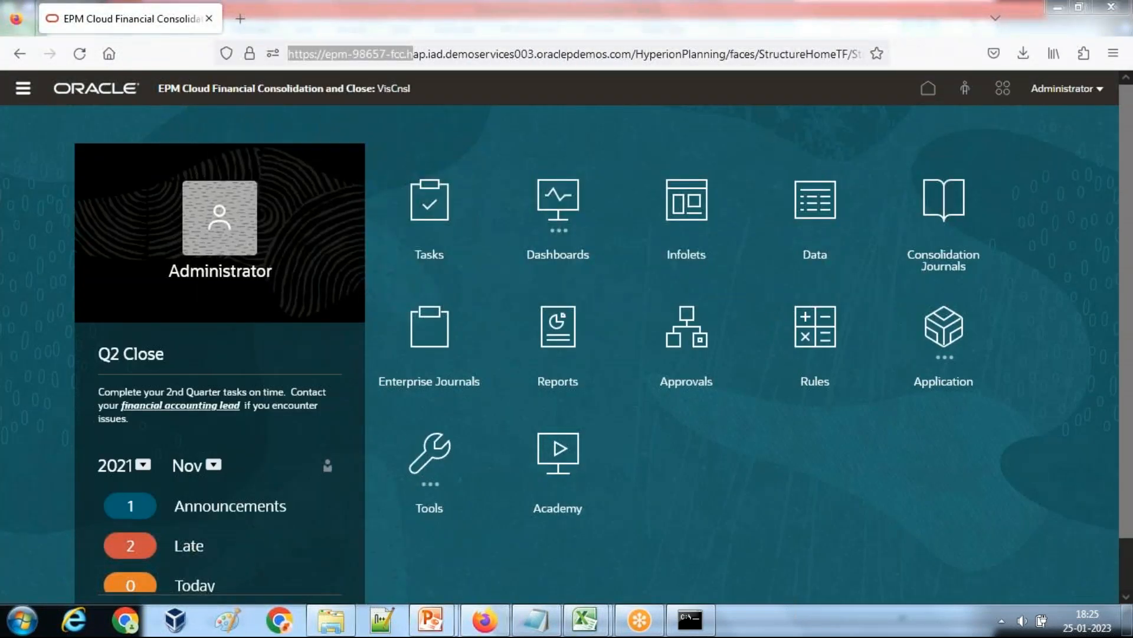
left_click(463, 53)
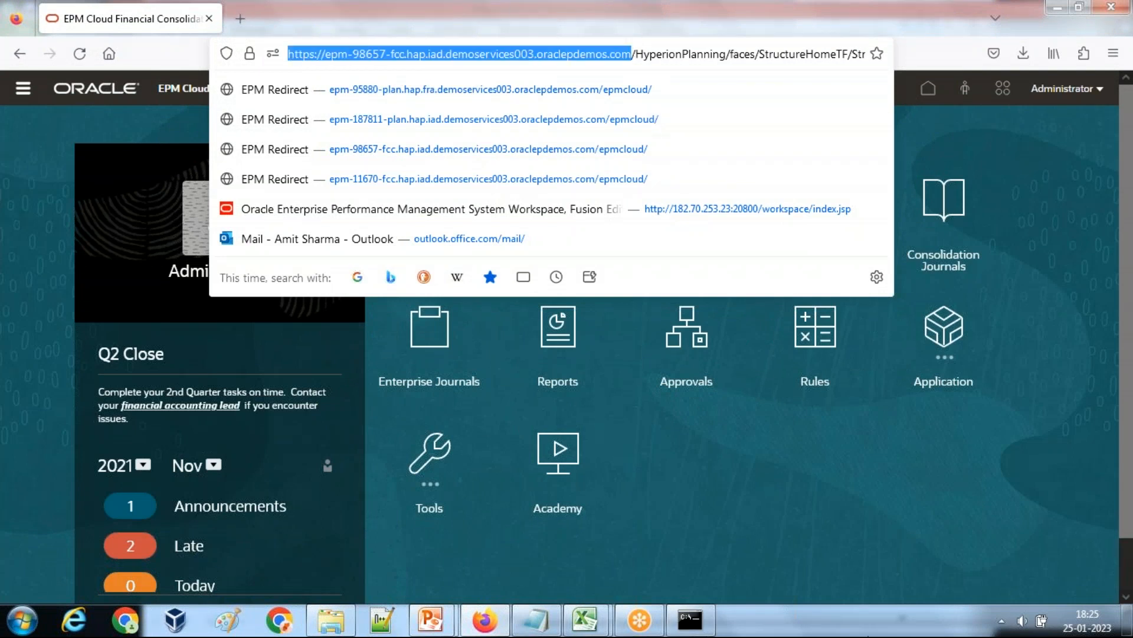
left_click(688, 620)
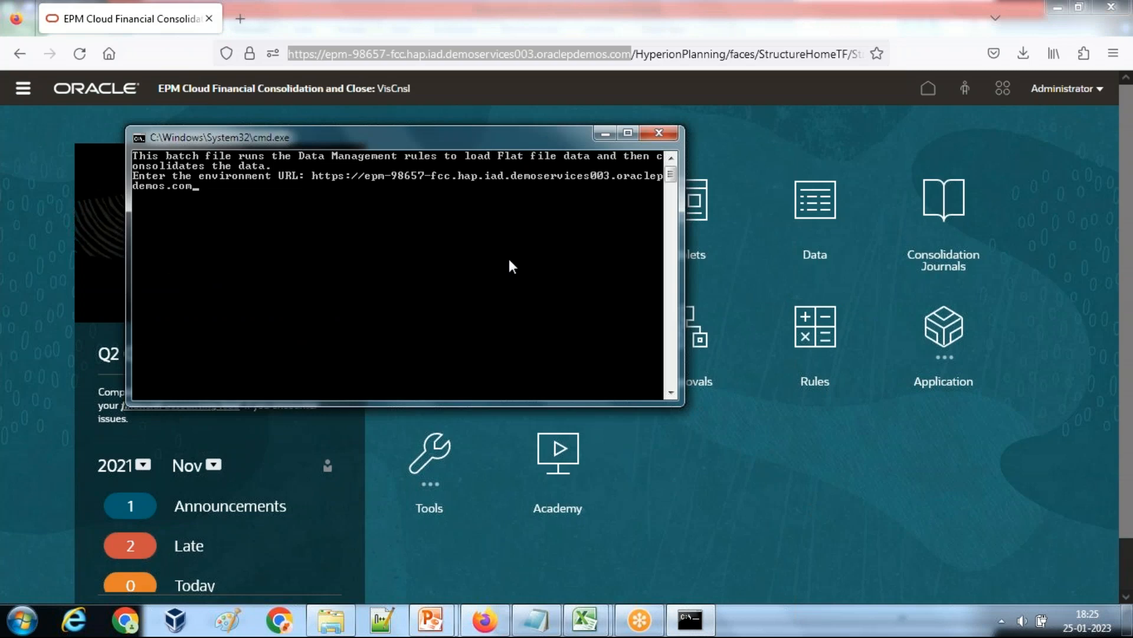
key("enter")
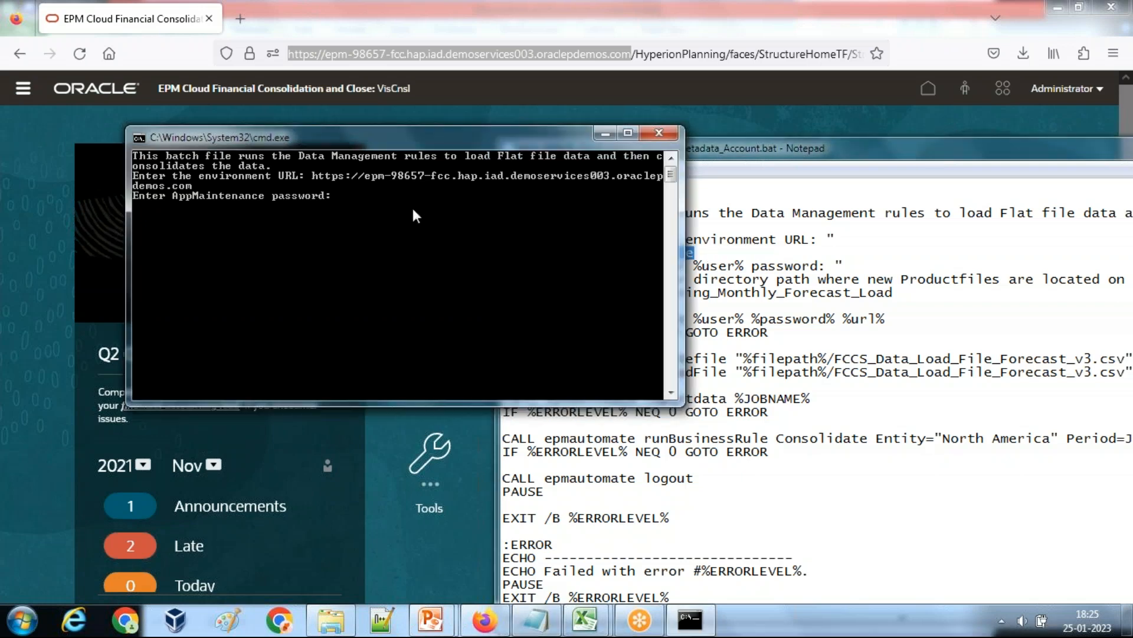
type("password")
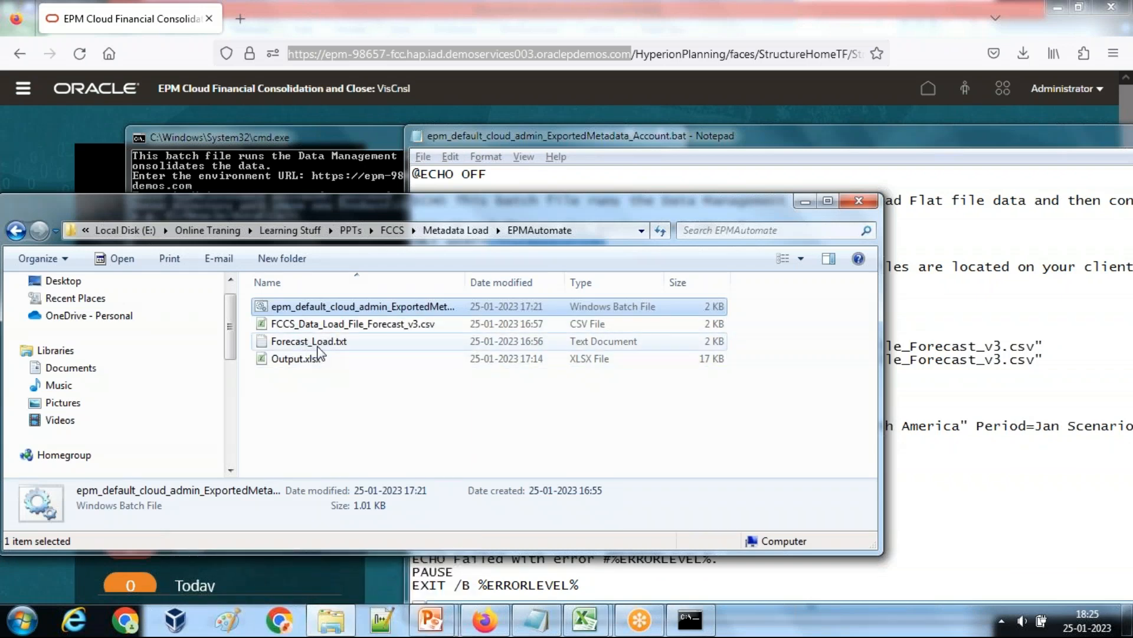
Enter the folder path E:\Online Traning\Learning Stuff\PPTs\FCCS\Metadata Load\EPMAutomate at the directory prompt
left_click(353, 323)
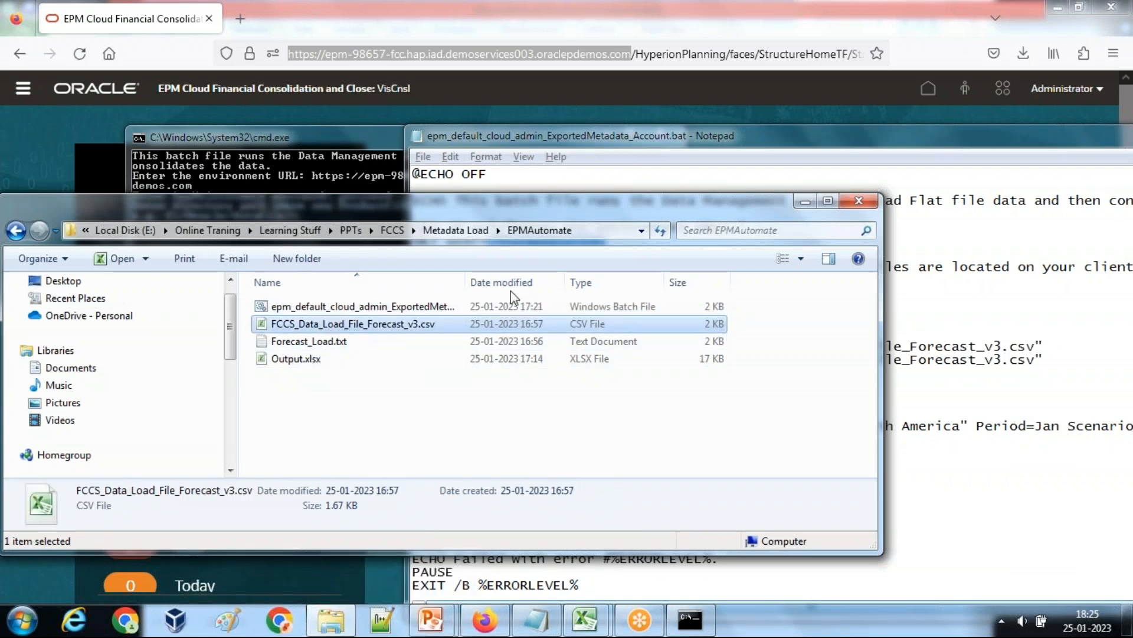
left_click(361, 231)
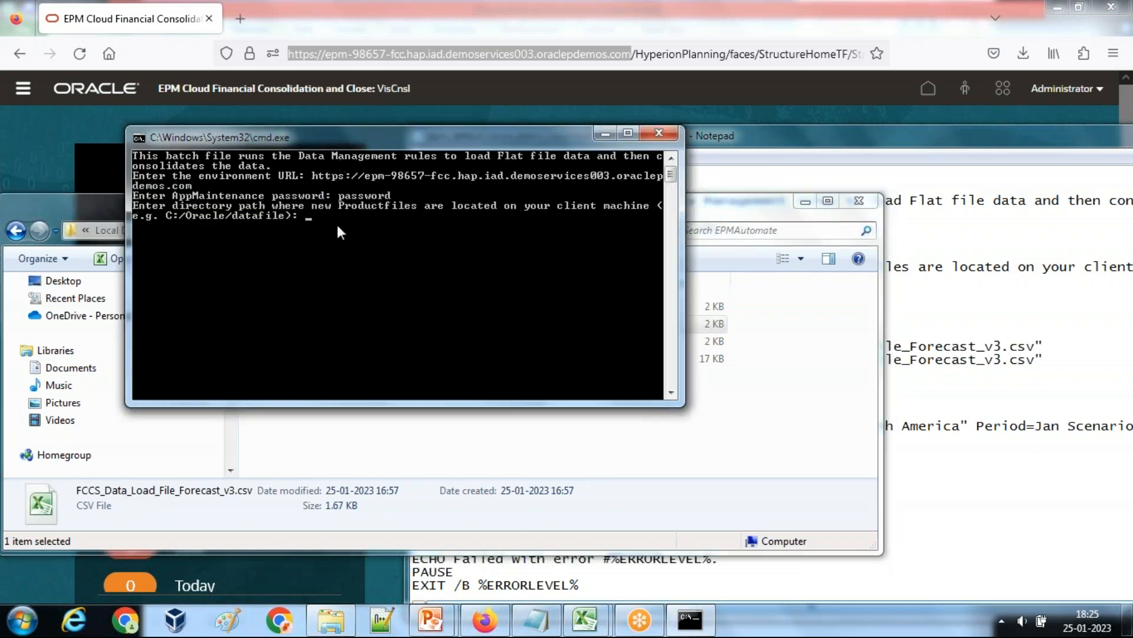
type("E:\\Online Traning\\Learning Stuff\\PPTs\\FCCS\\Metadata Load\\EPMAutomate")
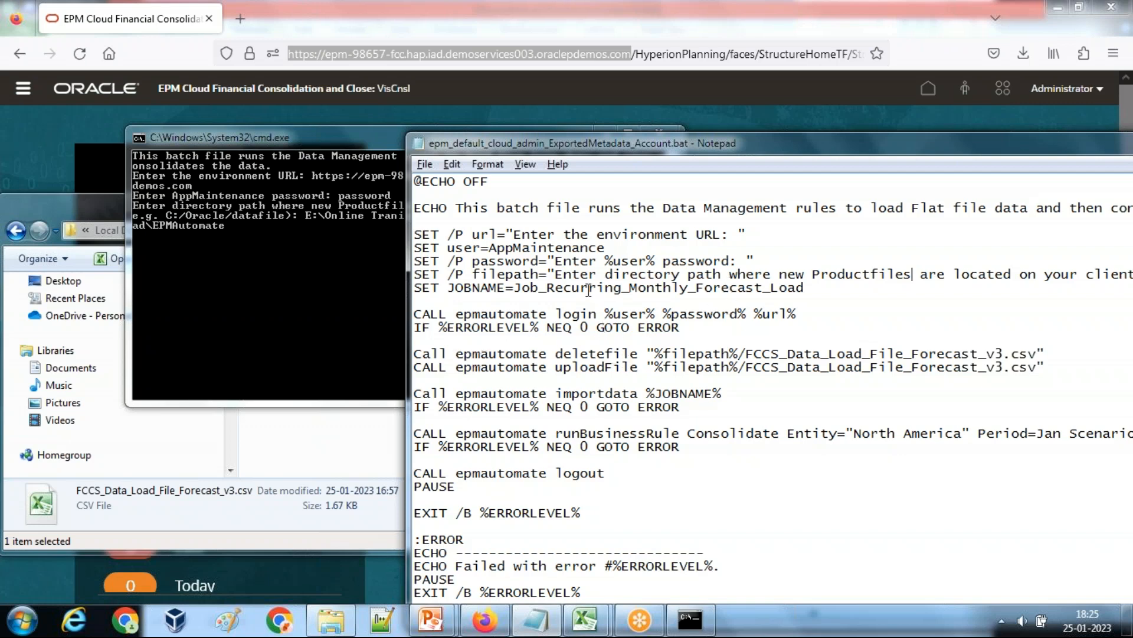
Follow the script's login and uploadFile commands with the forecast CSV path while they run
double_click(506, 274)
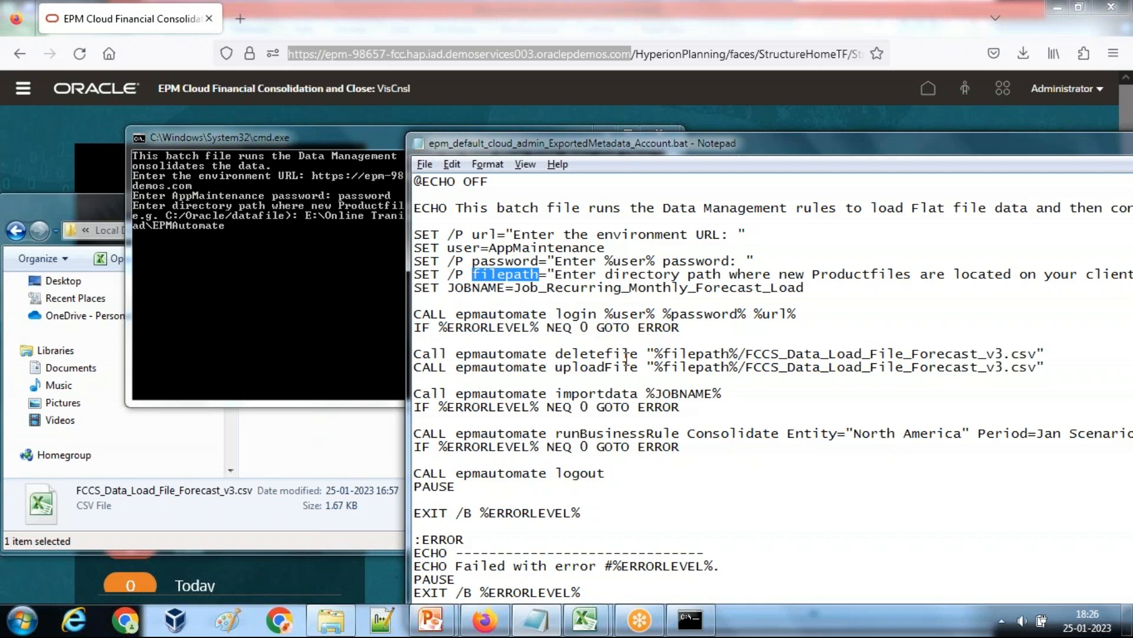
left_click_drag(652, 366, 1041, 366)
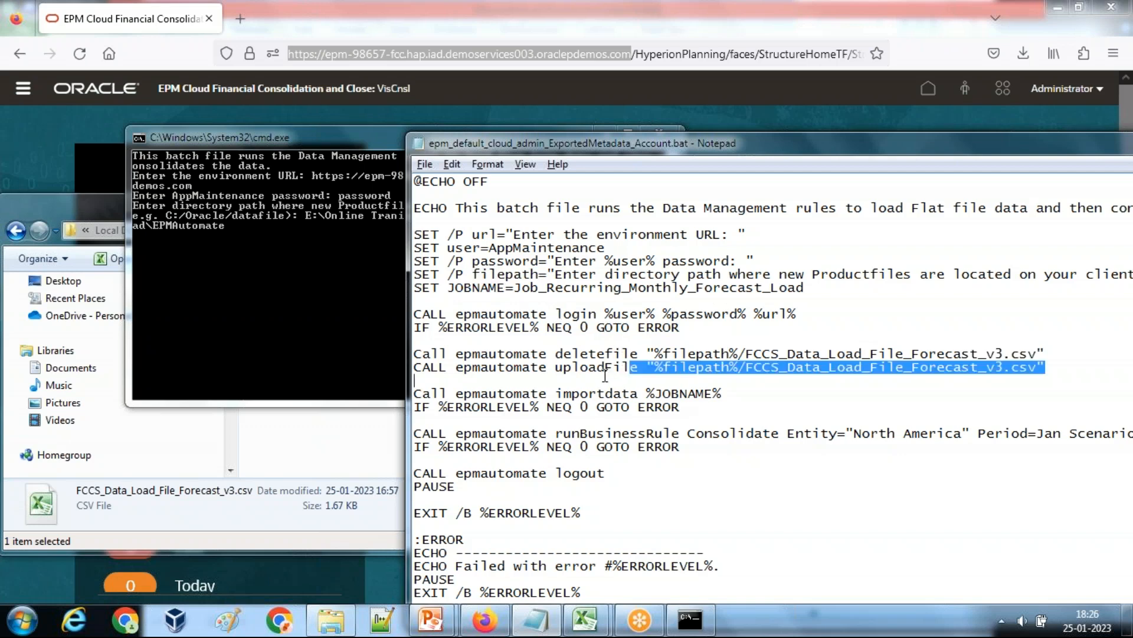
double_click(591, 366)
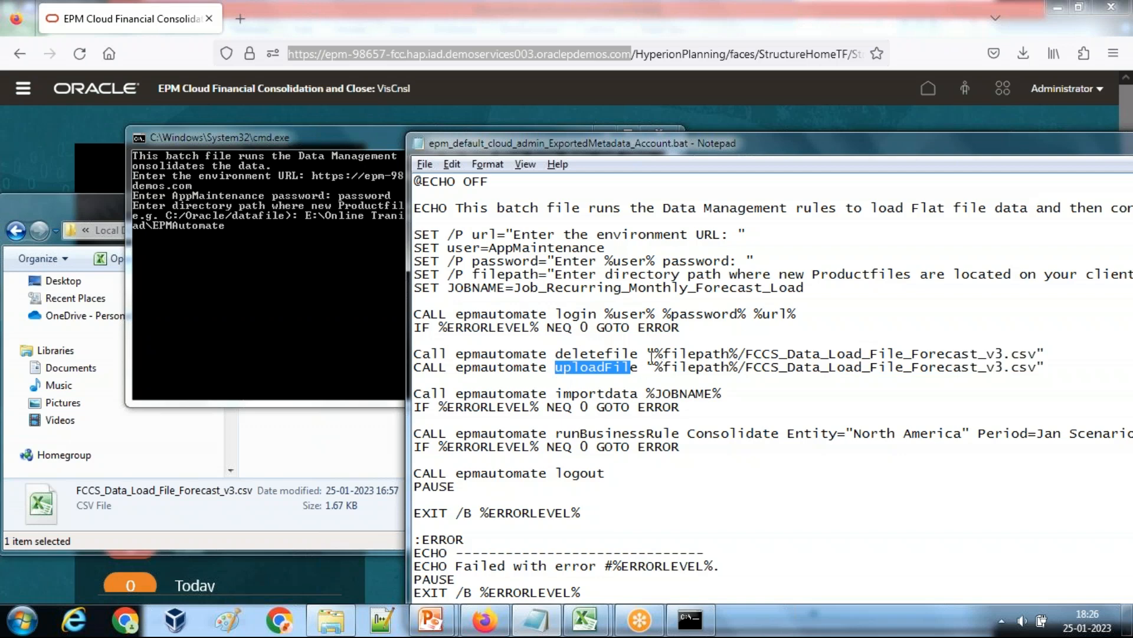
left_click(749, 371)
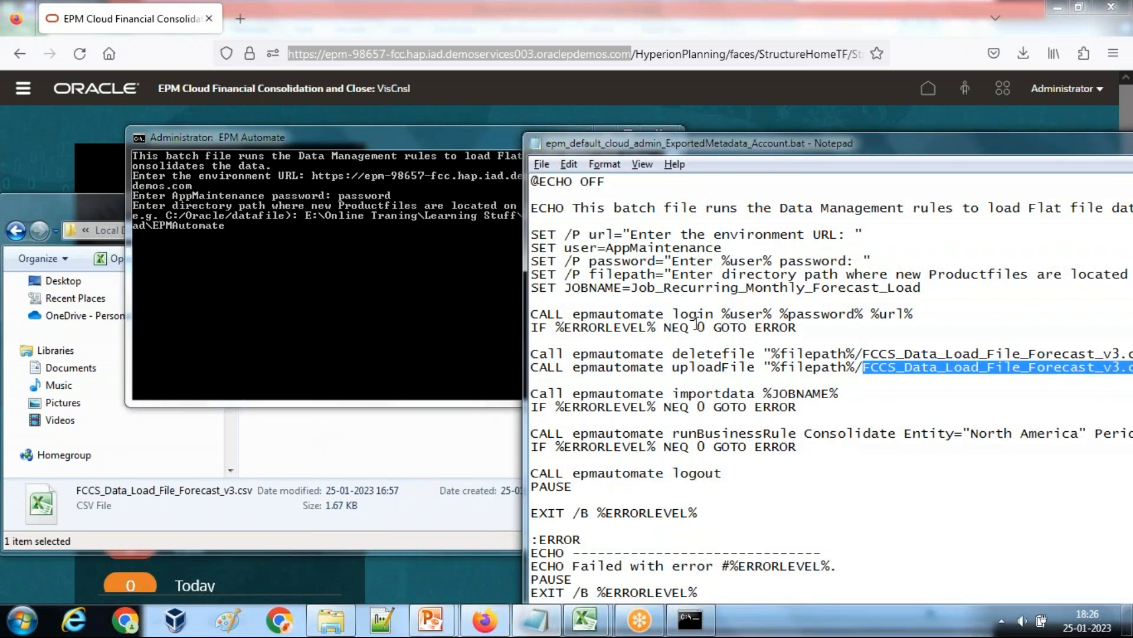
left_click_drag(775, 313, 912, 313)
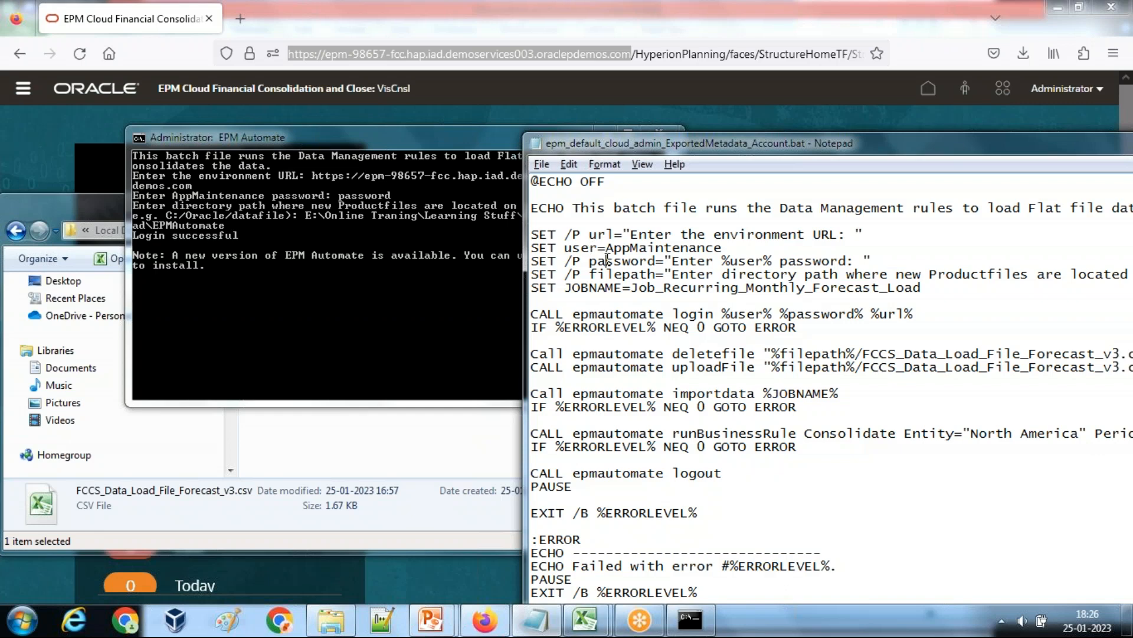
mouse_move(183, 244)
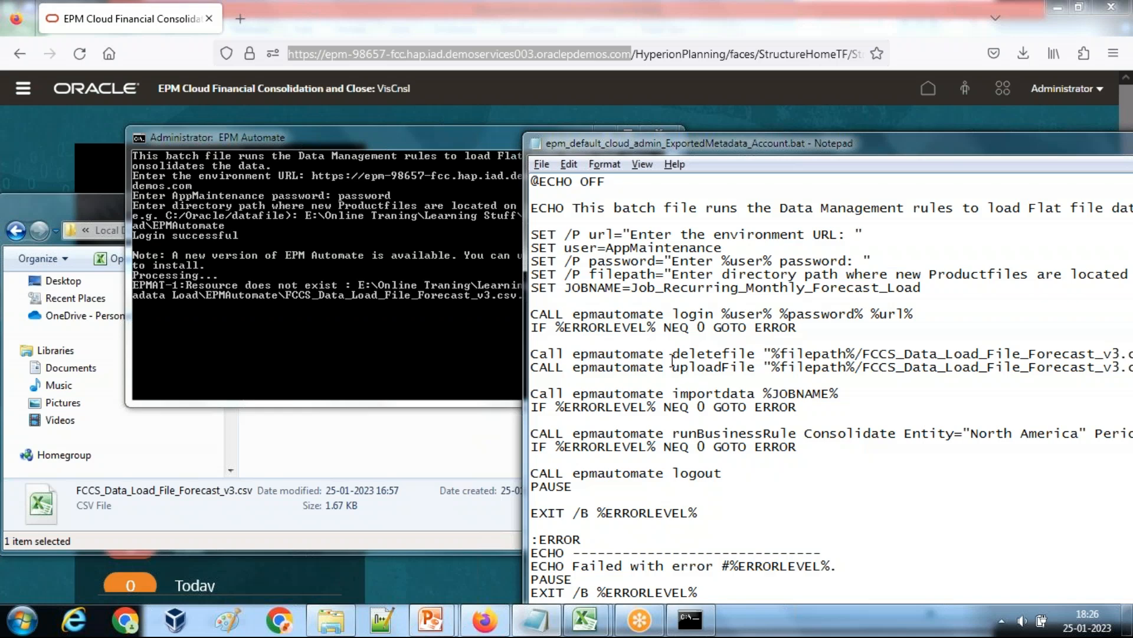
Review the importdata command and its Job_Recurring_Monthly_Forecast_Load job name
double_click(712, 353)
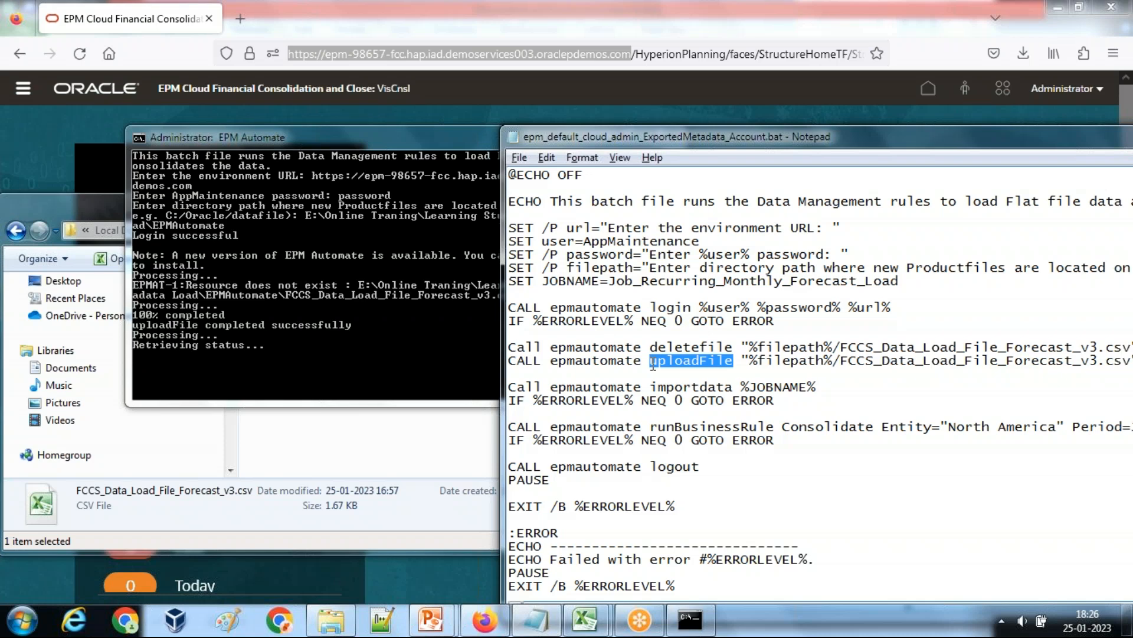
left_click(668, 386)
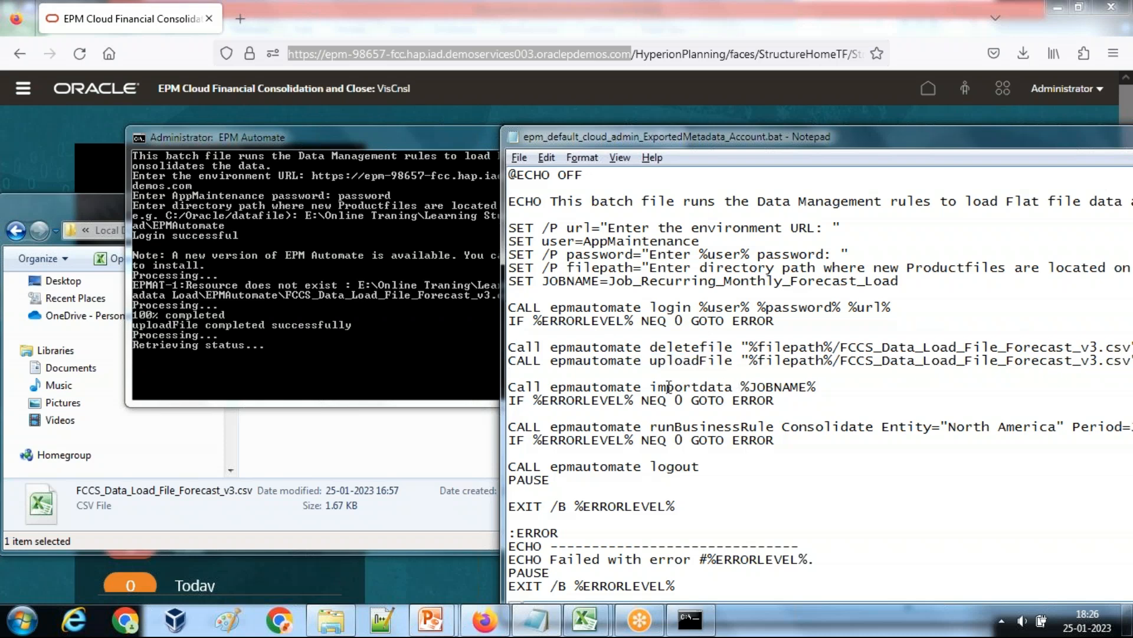
double_click(681, 386)
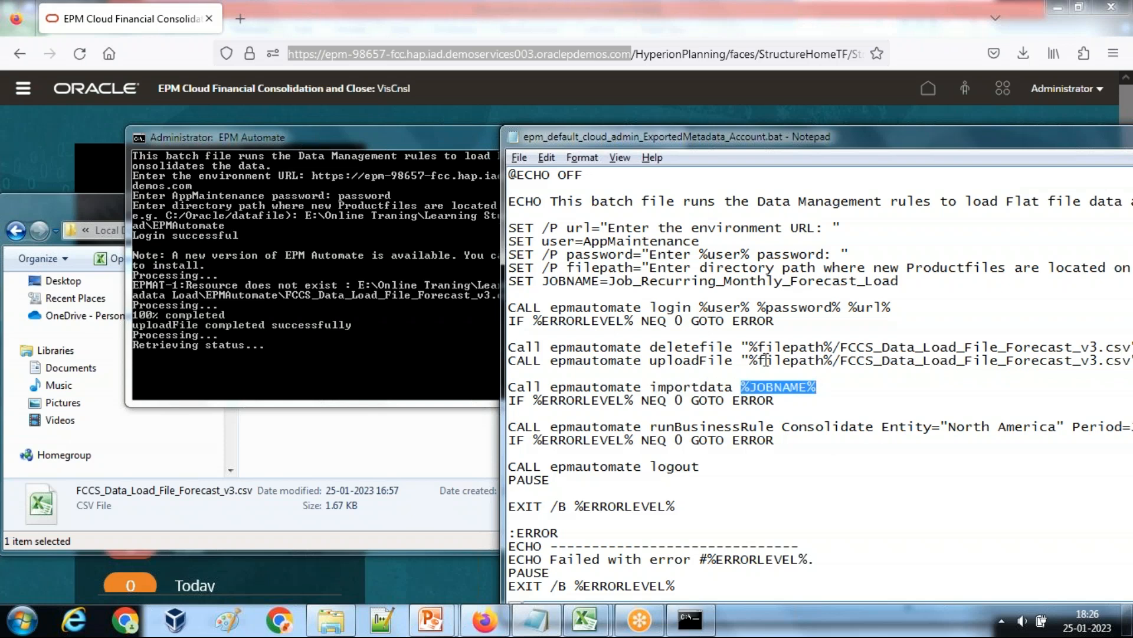
double_click(752, 281)
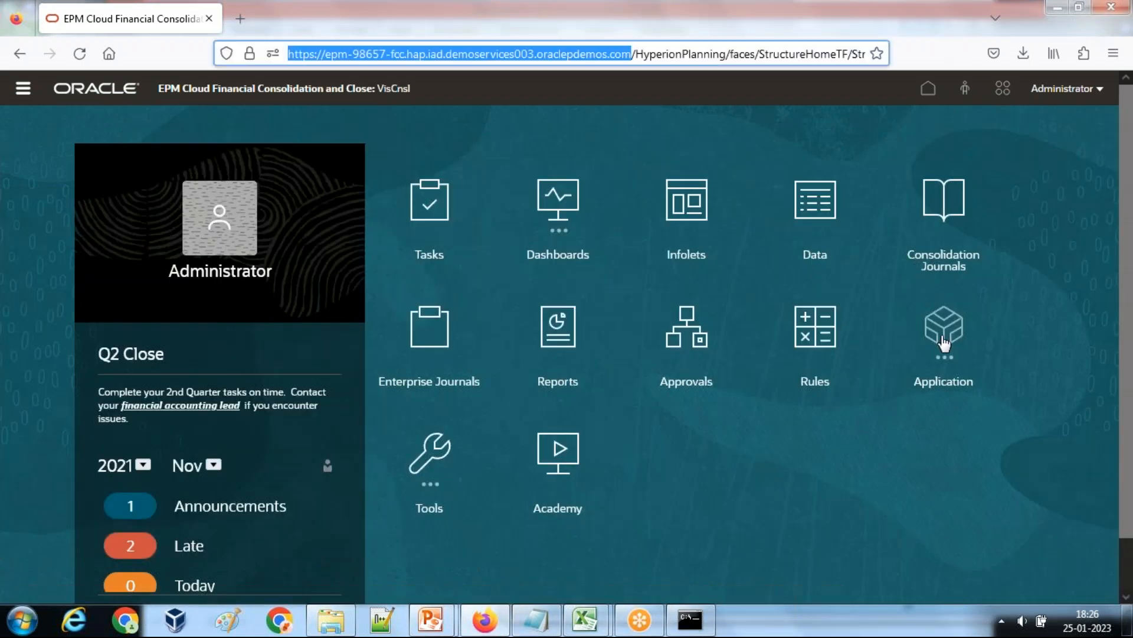
Show the Import Data jobs list from Application Overview's Actions, then watch the script output
left_click(943, 327)
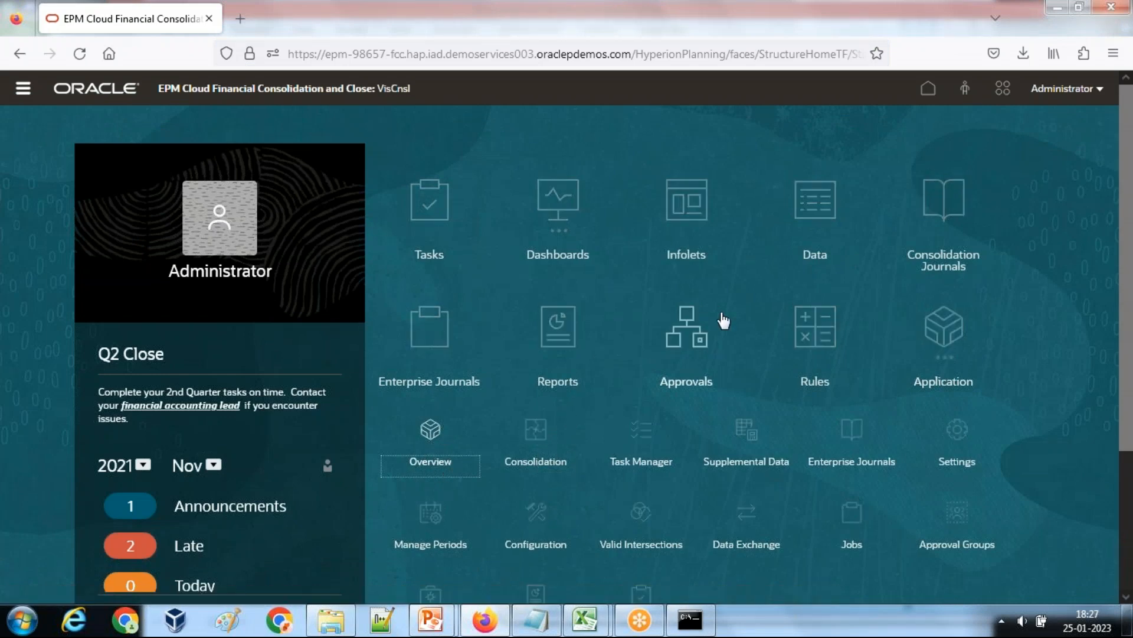
left_click(942, 326)
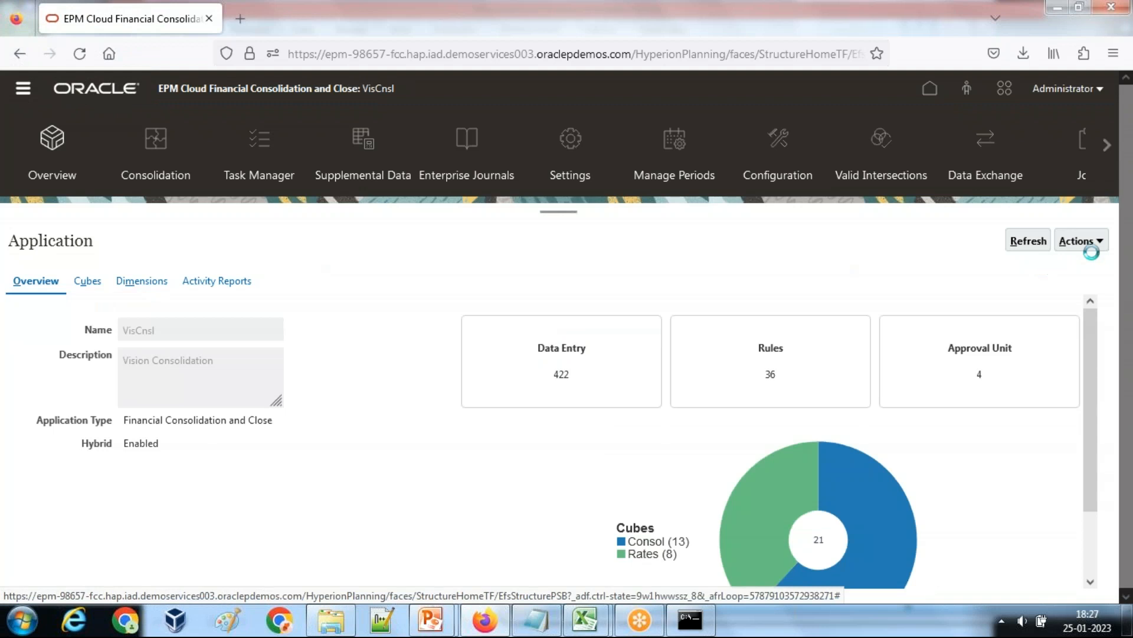
left_click(1076, 240)
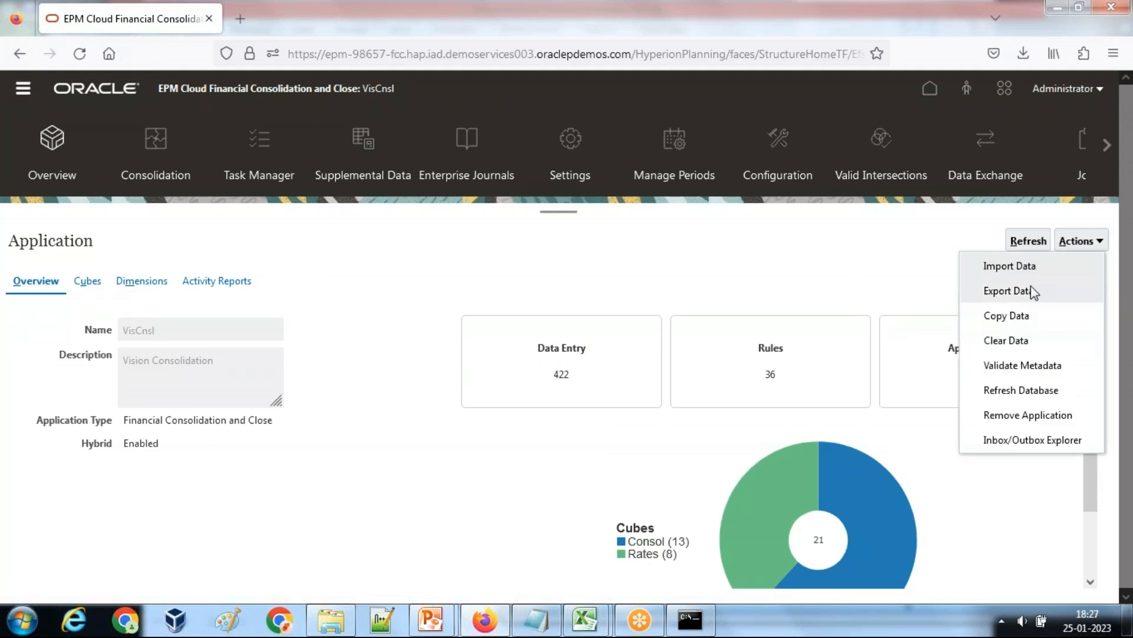
left_click(1010, 265)
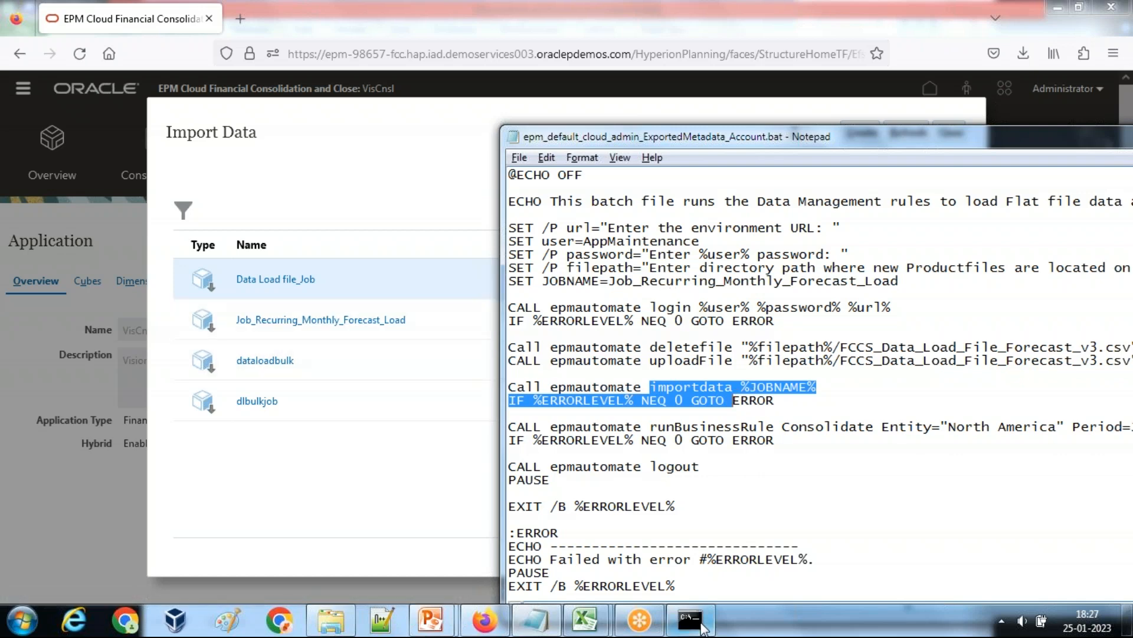
left_click(688, 620)
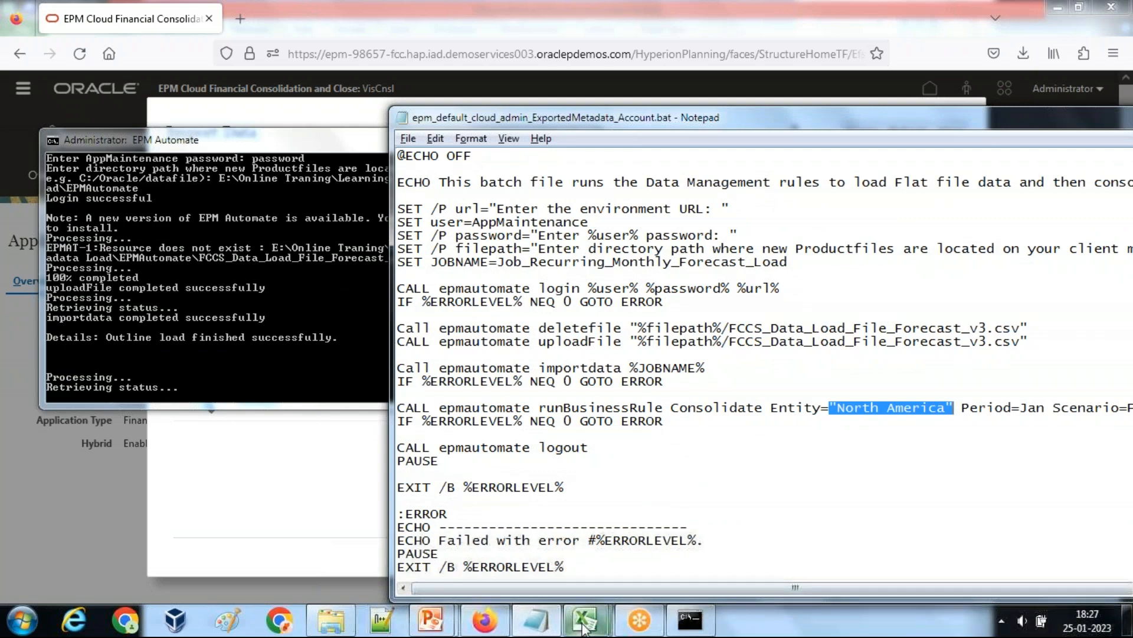
Check the North America and FY 2015 header cells in the Smart View OutputTest sheet
left_click(585, 620)
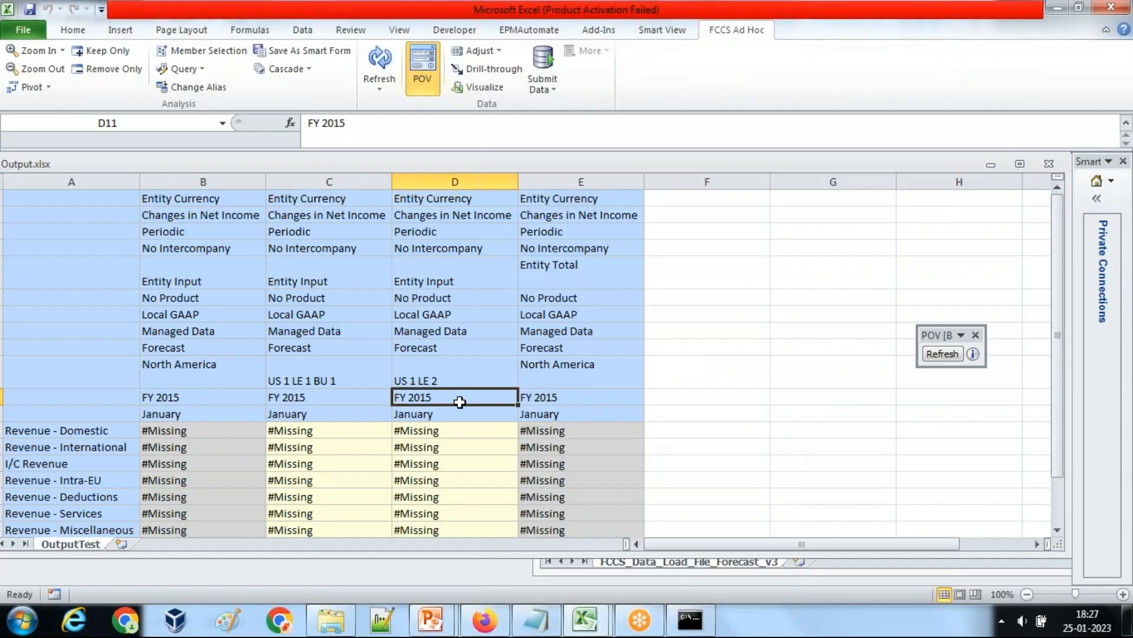
left_click(580, 364)
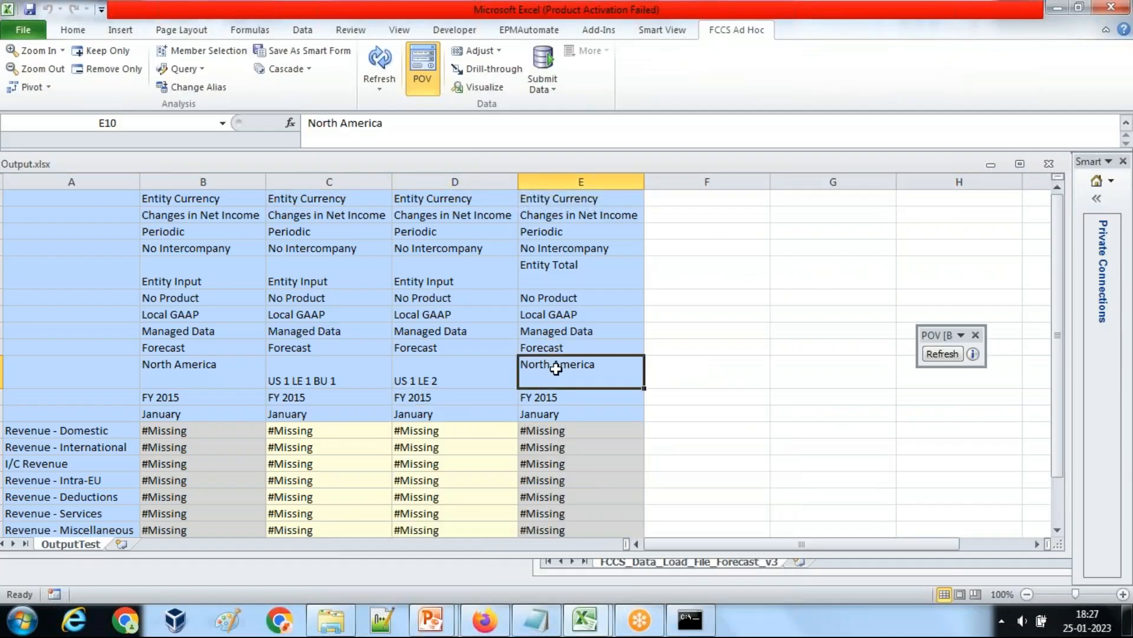
left_click(581, 397)
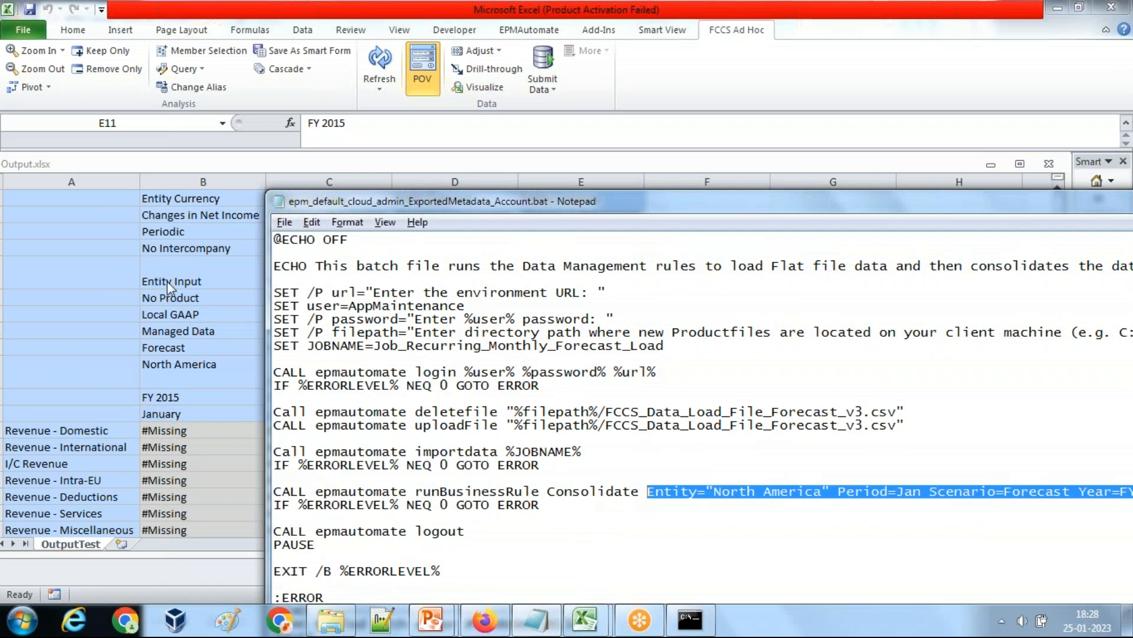
mouse_move(193, 375)
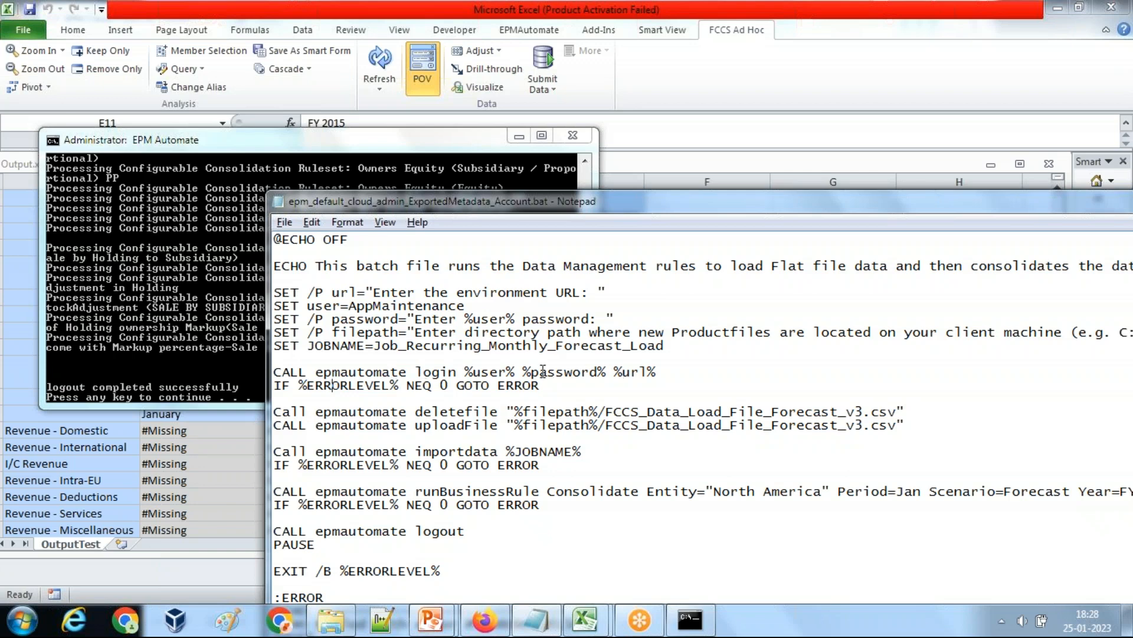
Review the script's ERRORLEVEL checks and :ERROR label section while consolidation finishes
double_click(346, 385)
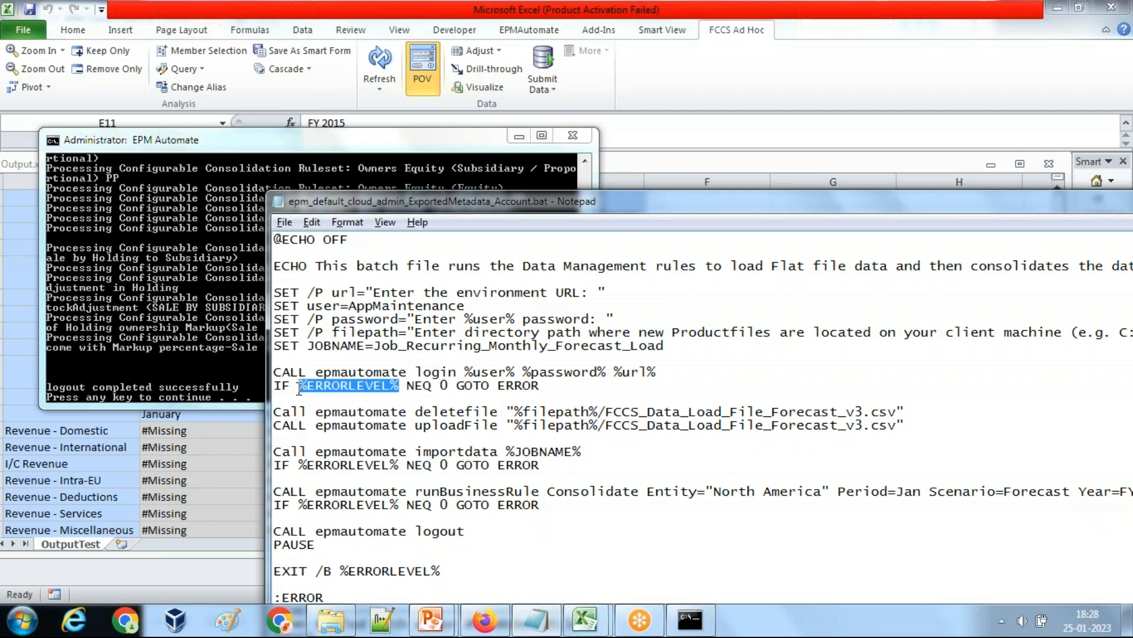
mouse_move(443, 385)
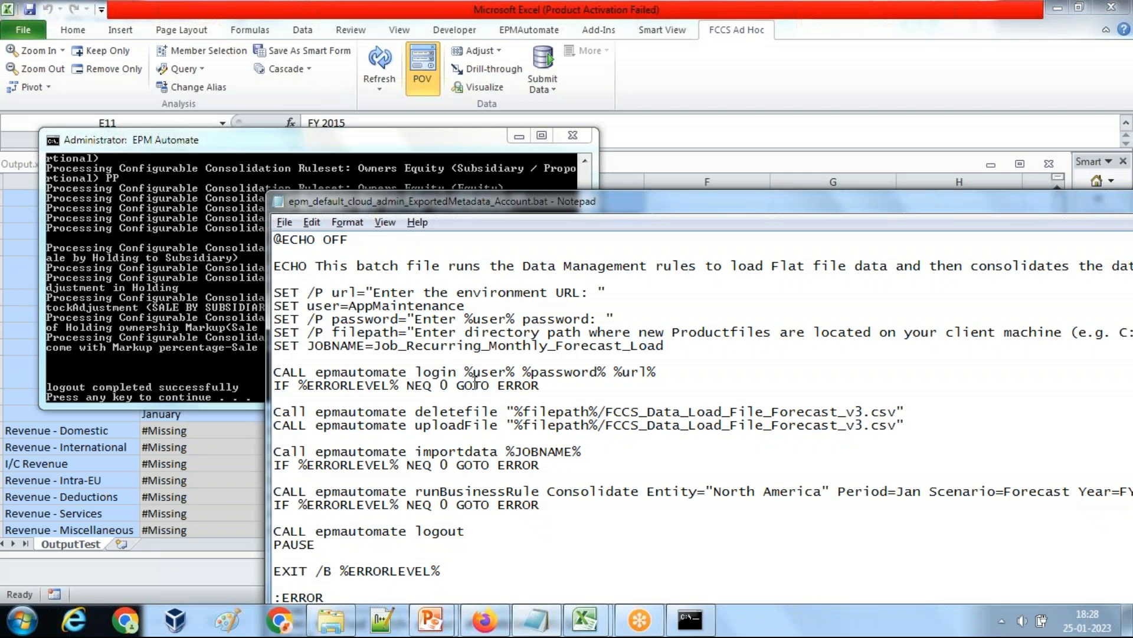
left_click_drag(391, 385, 539, 385)
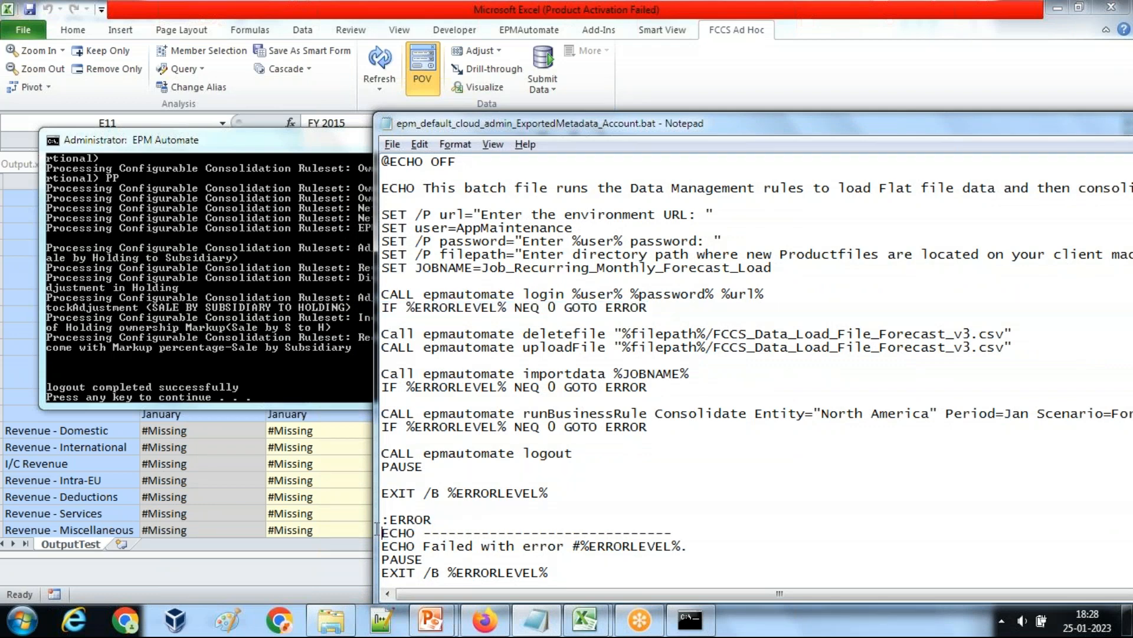
double_click(411, 520)
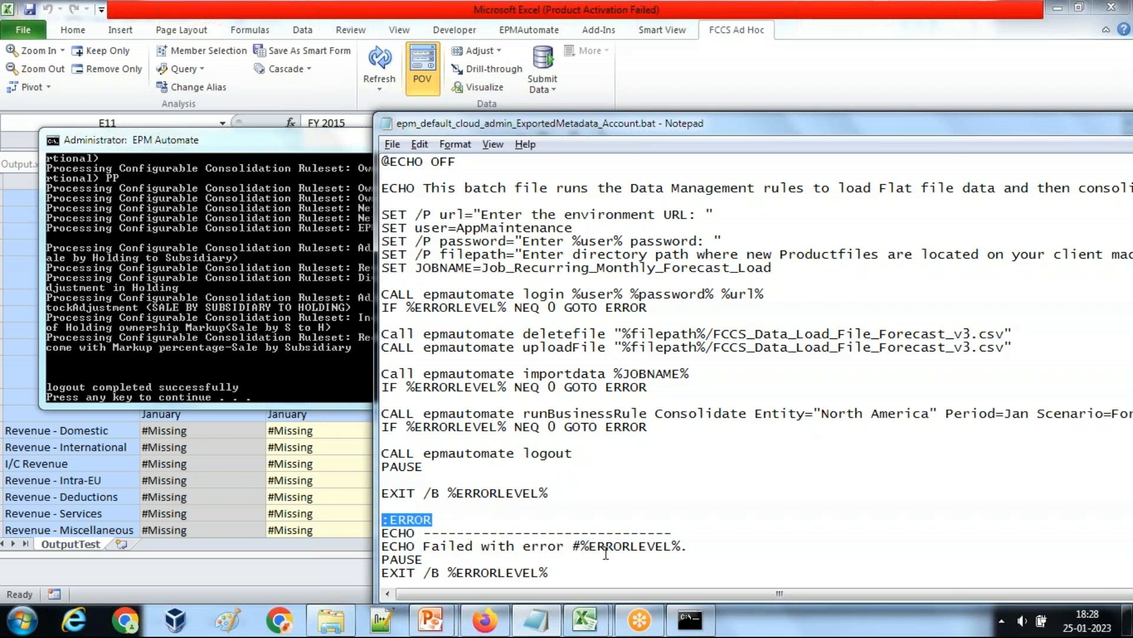
mouse_move(531, 318)
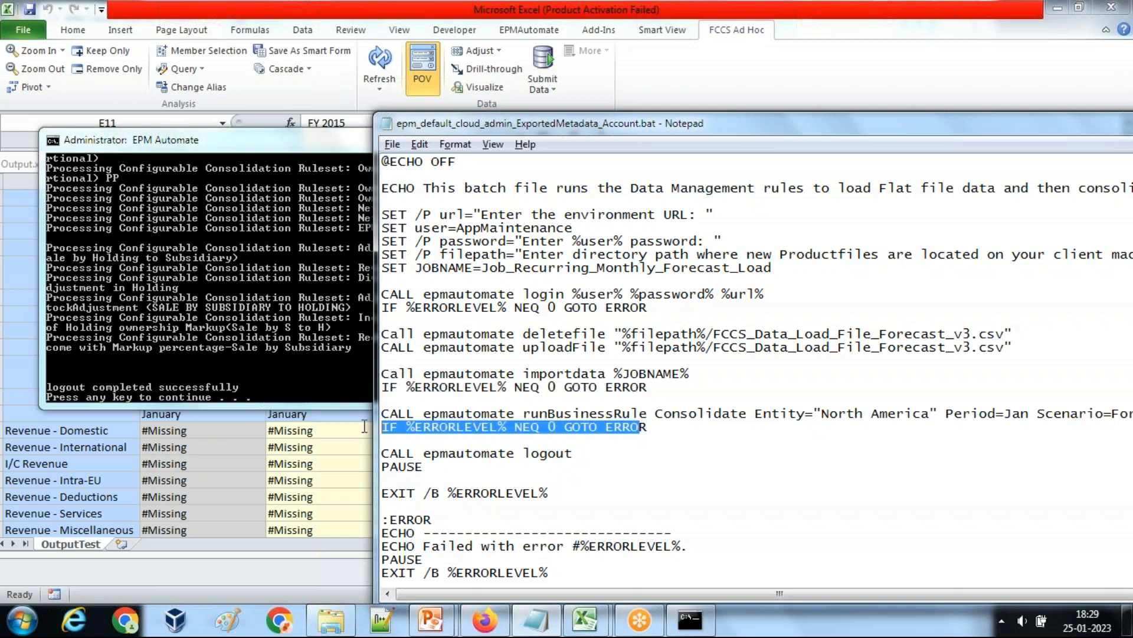
double_click(398, 493)
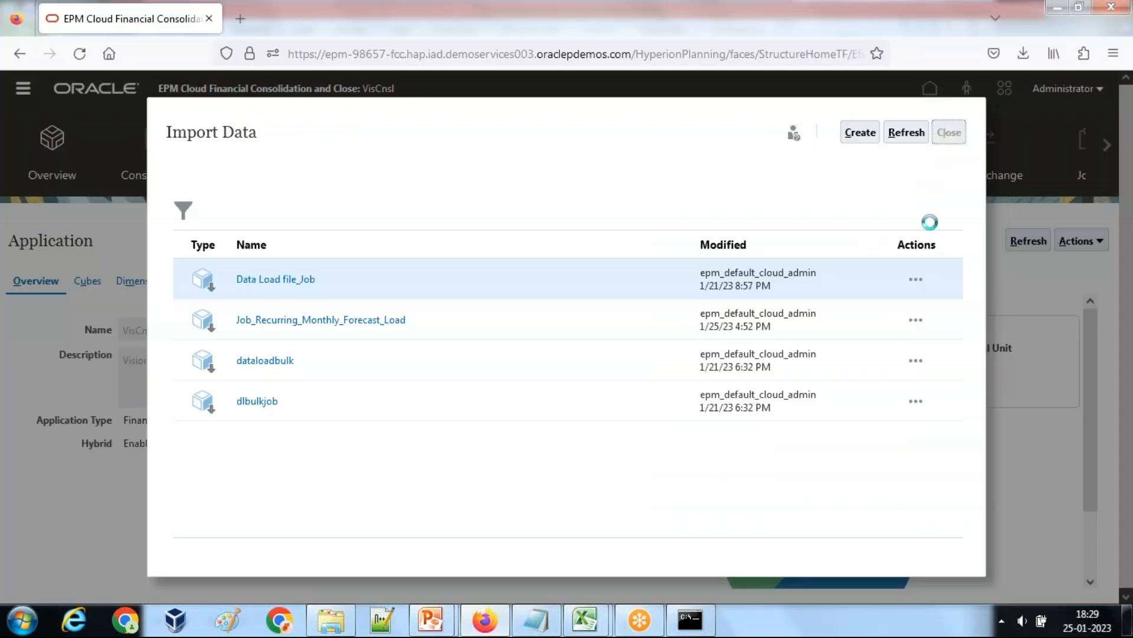
View FCCS Recent Activity listing Consolidate, data-load and Job_Recurring_Monthly_Forecast_Load jobs completed
left_click(948, 131)
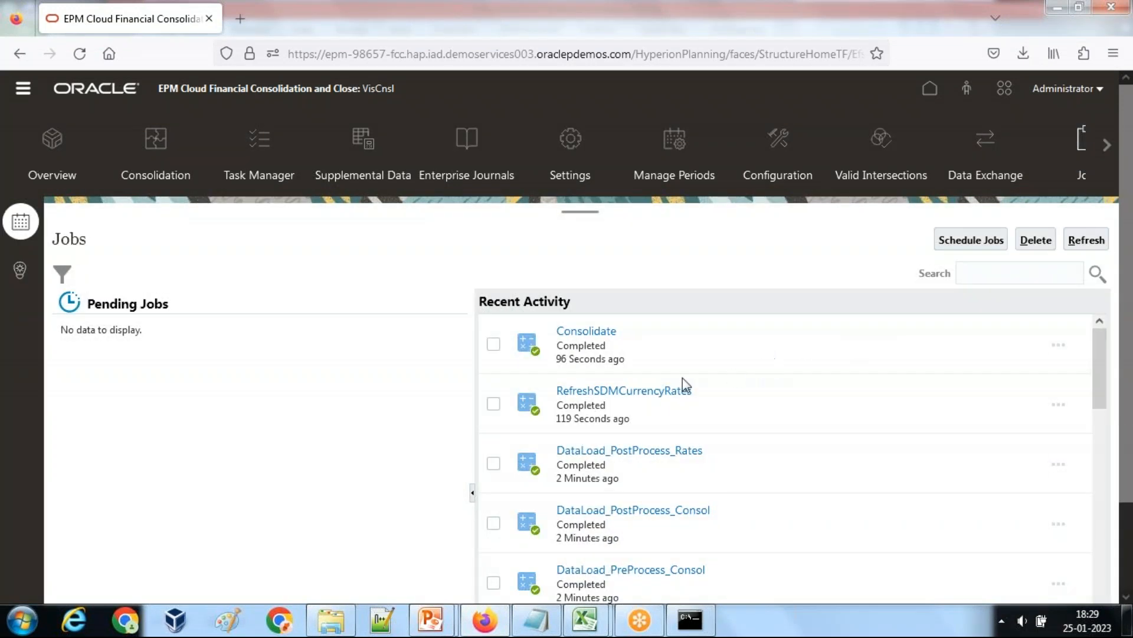
scroll("down", 3)
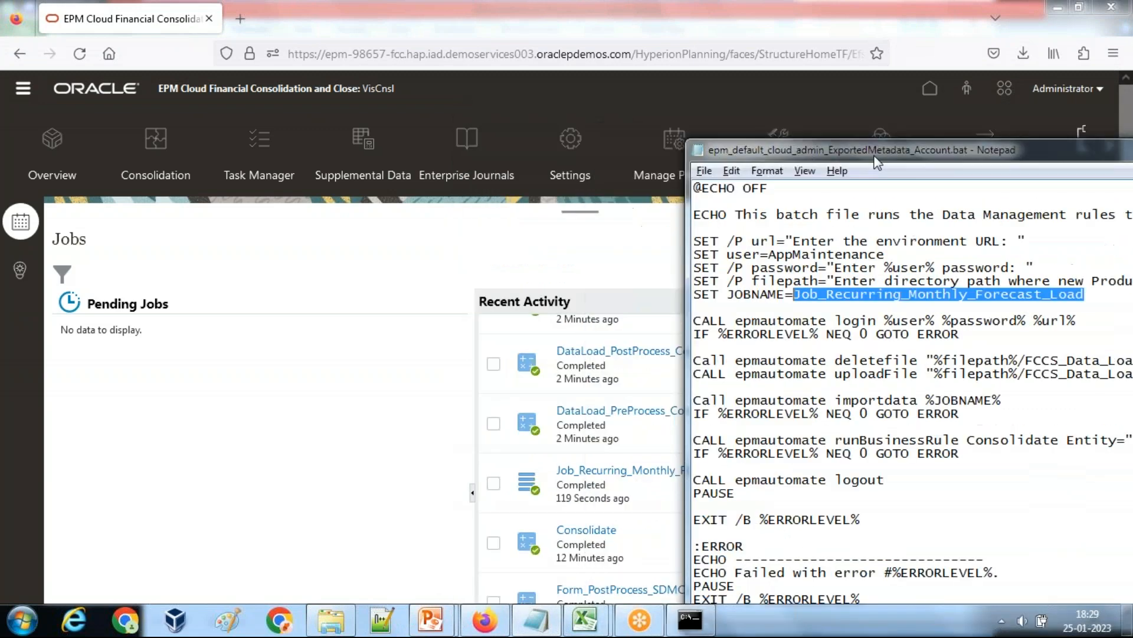
left_click_drag(875, 150, 933, 160)
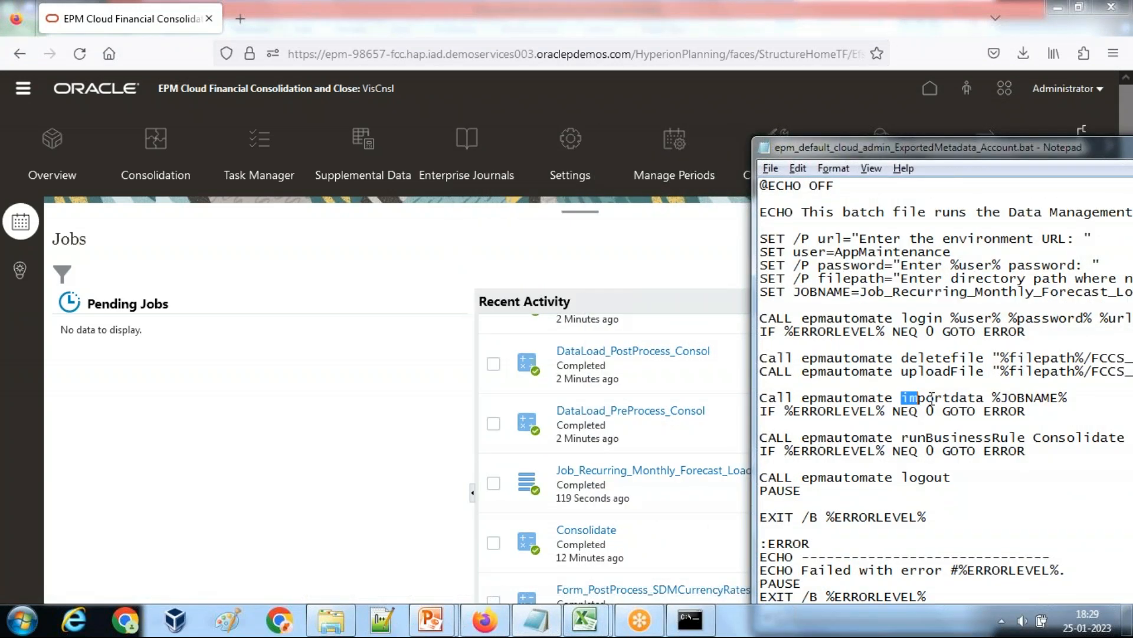
double_click(940, 397)
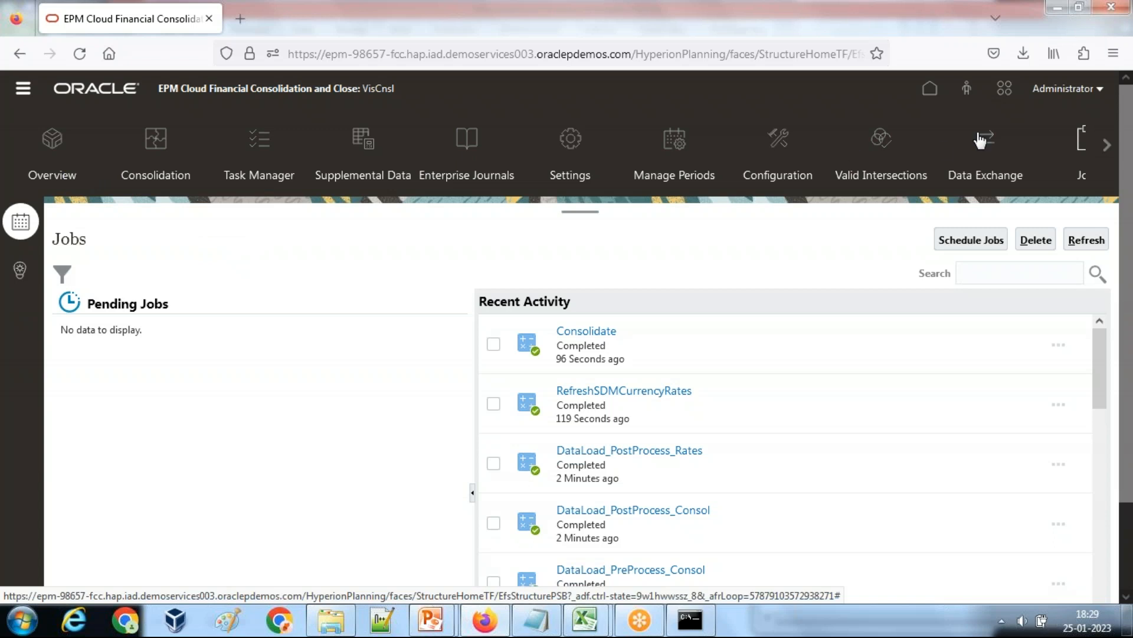
left_click(929, 88)
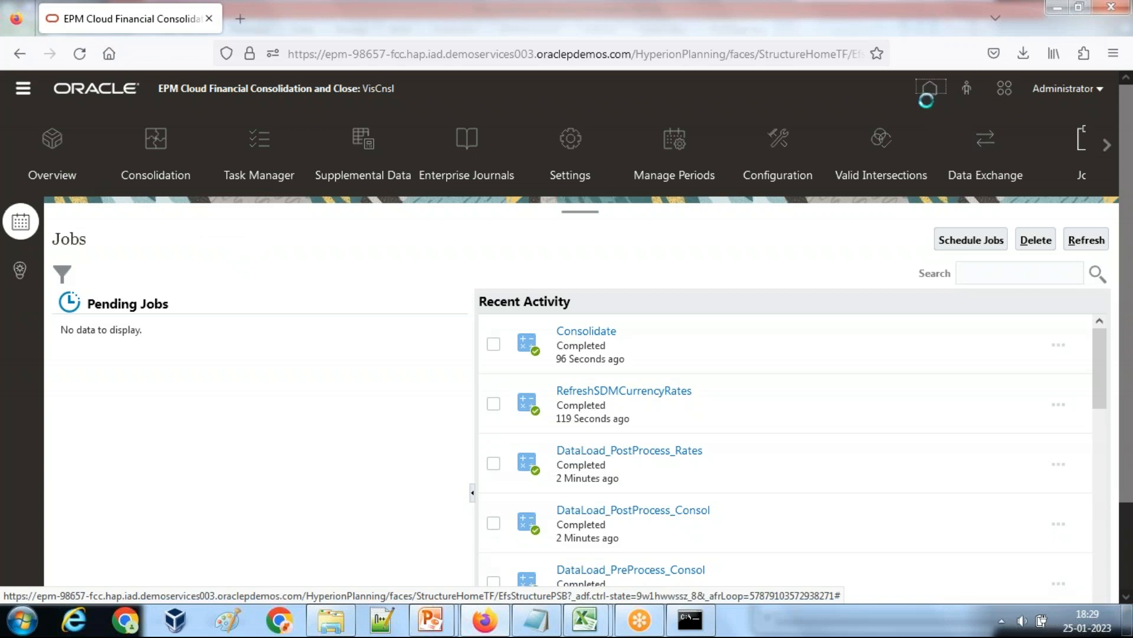
mouse_move(771, 271)
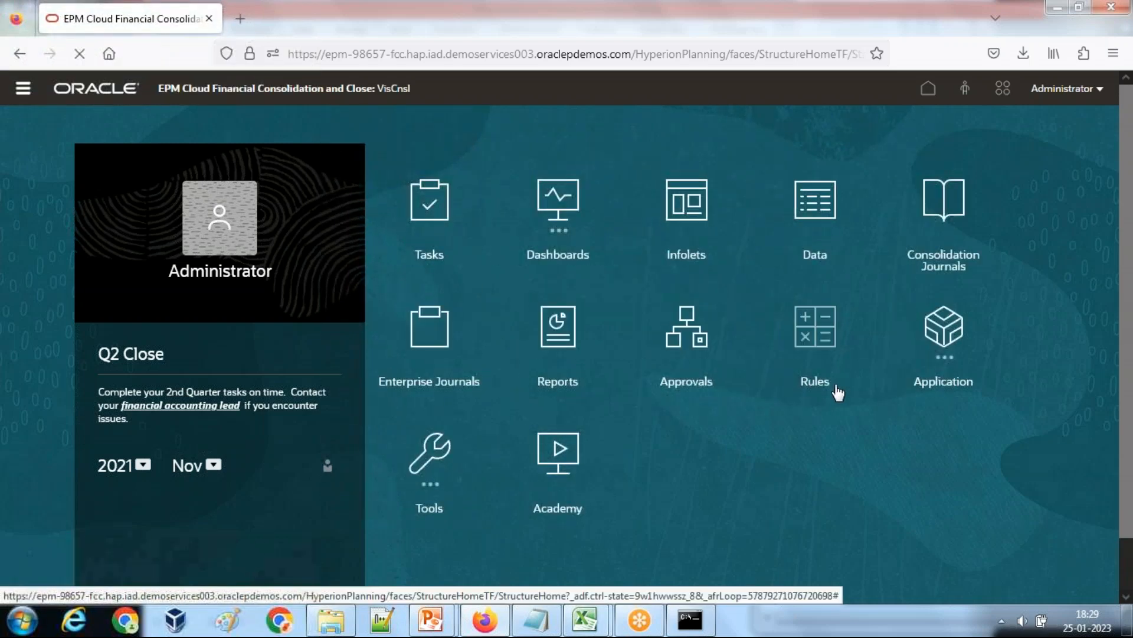
left_click(814, 327)
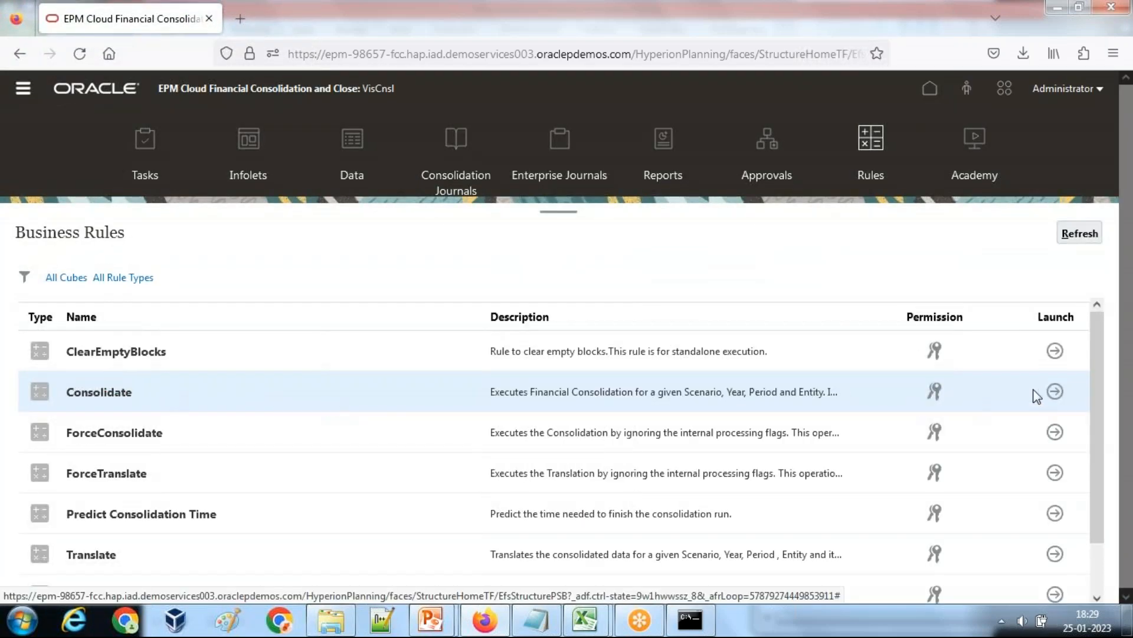
left_click(1054, 391)
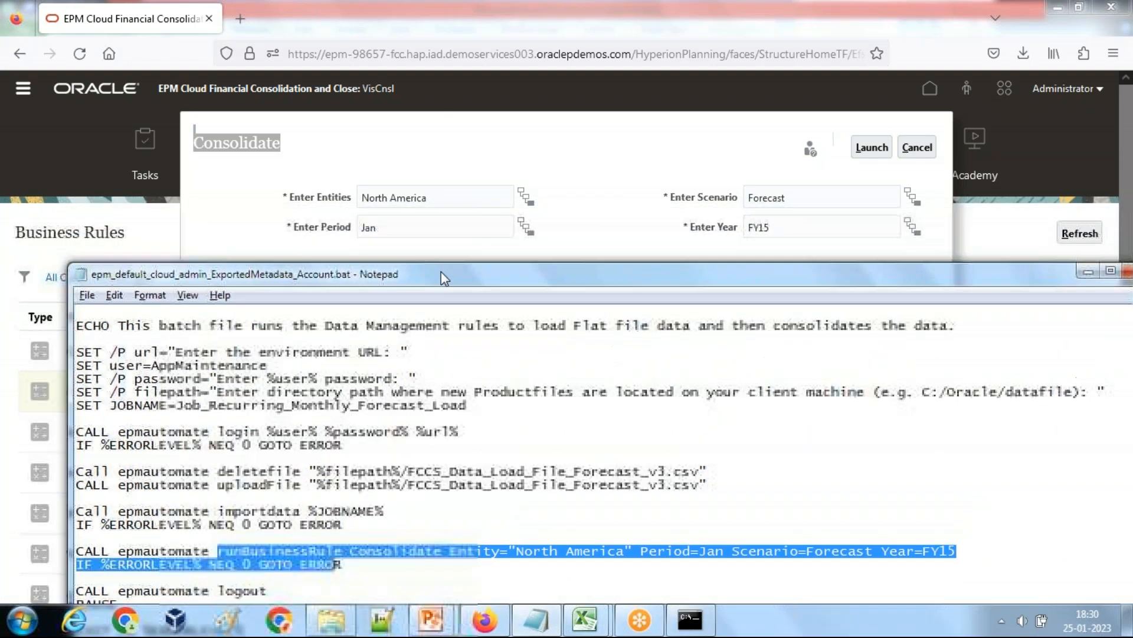
left_click(405, 551)
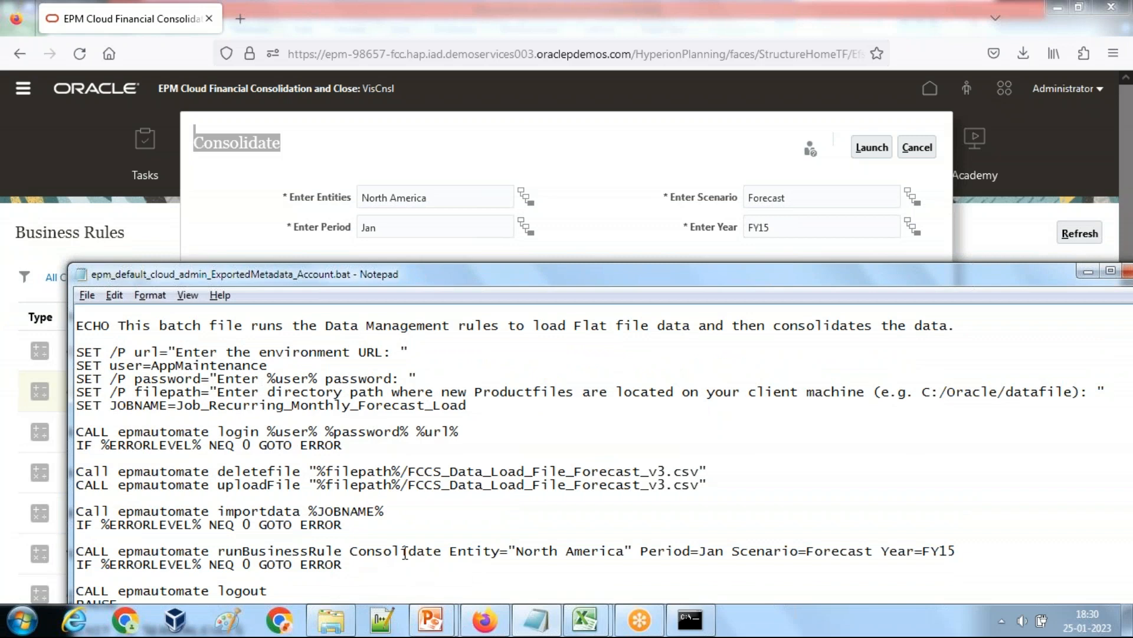
double_click(392, 552)
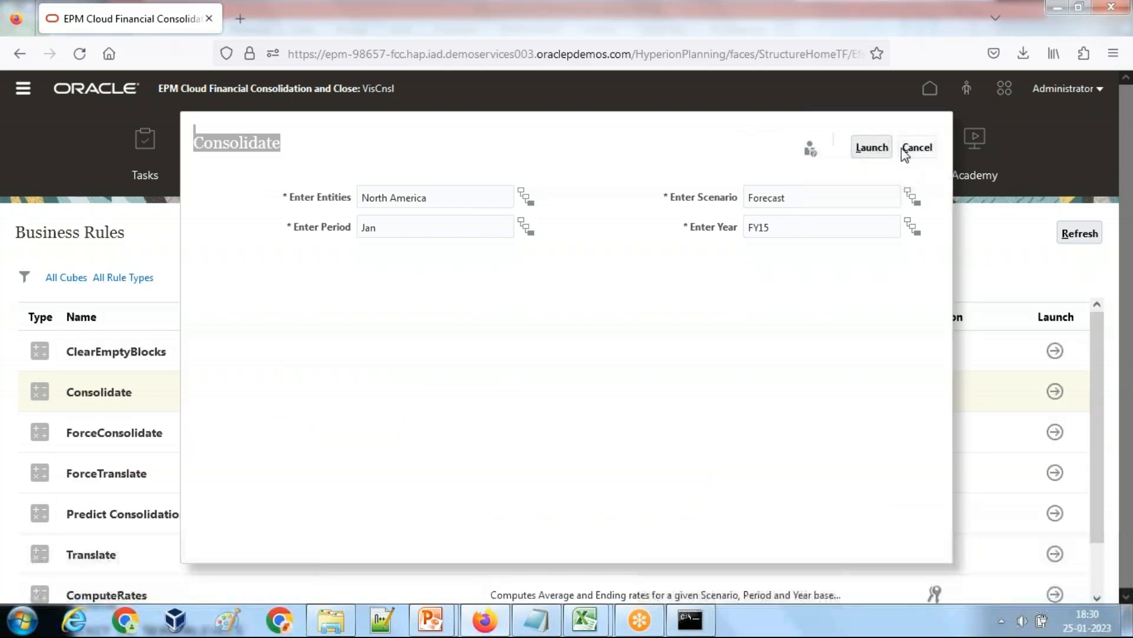
left_click(918, 147)
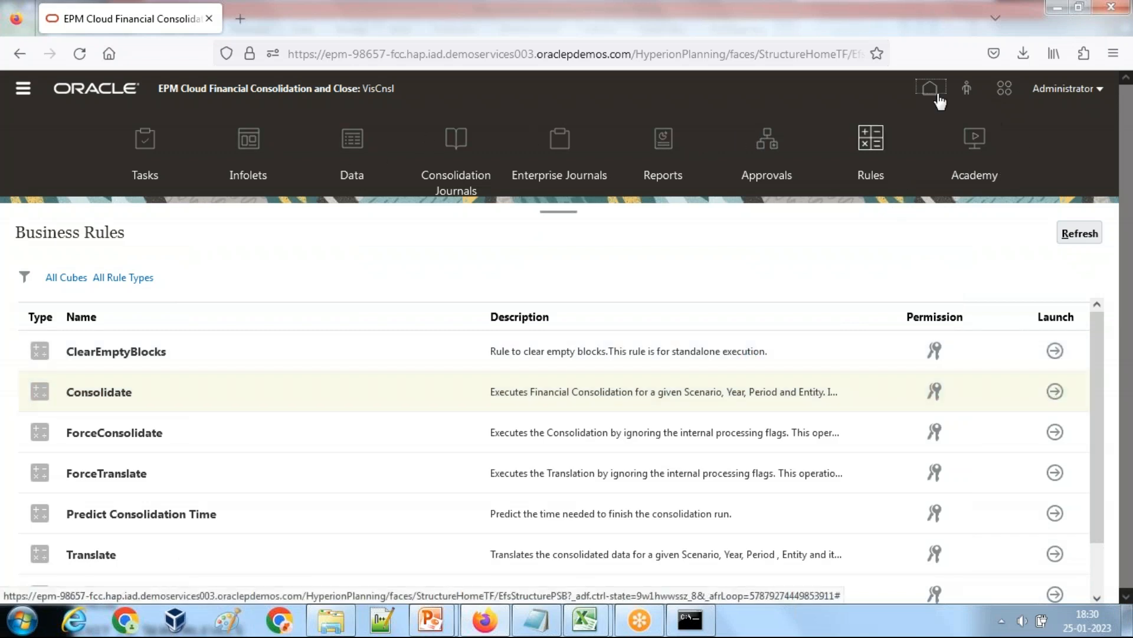
left_click(931, 88)
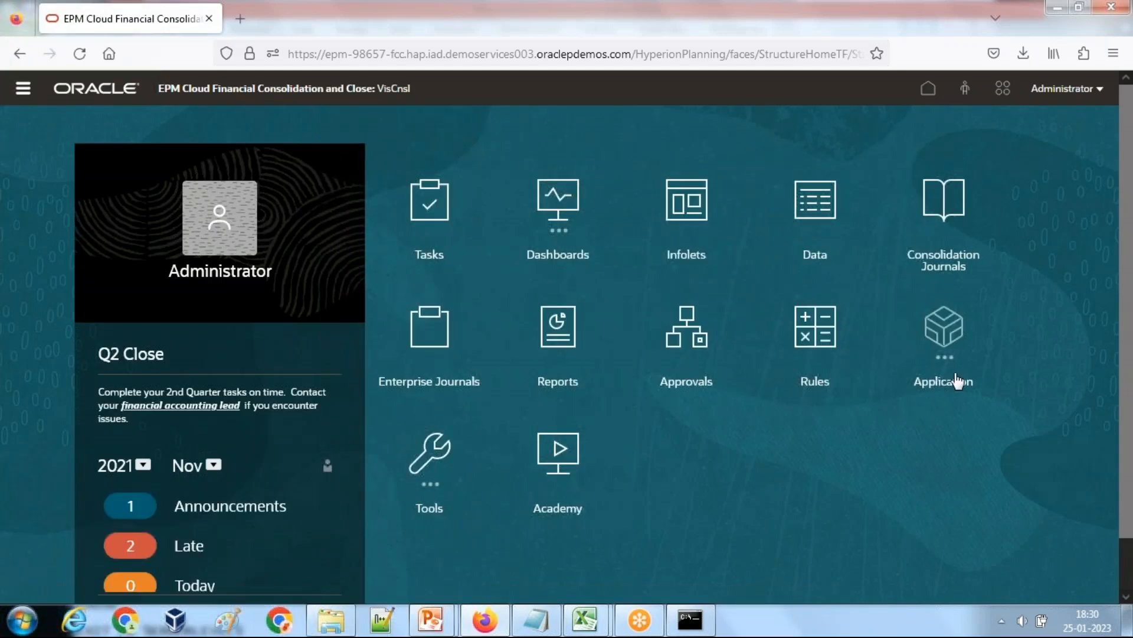
left_click(942, 333)
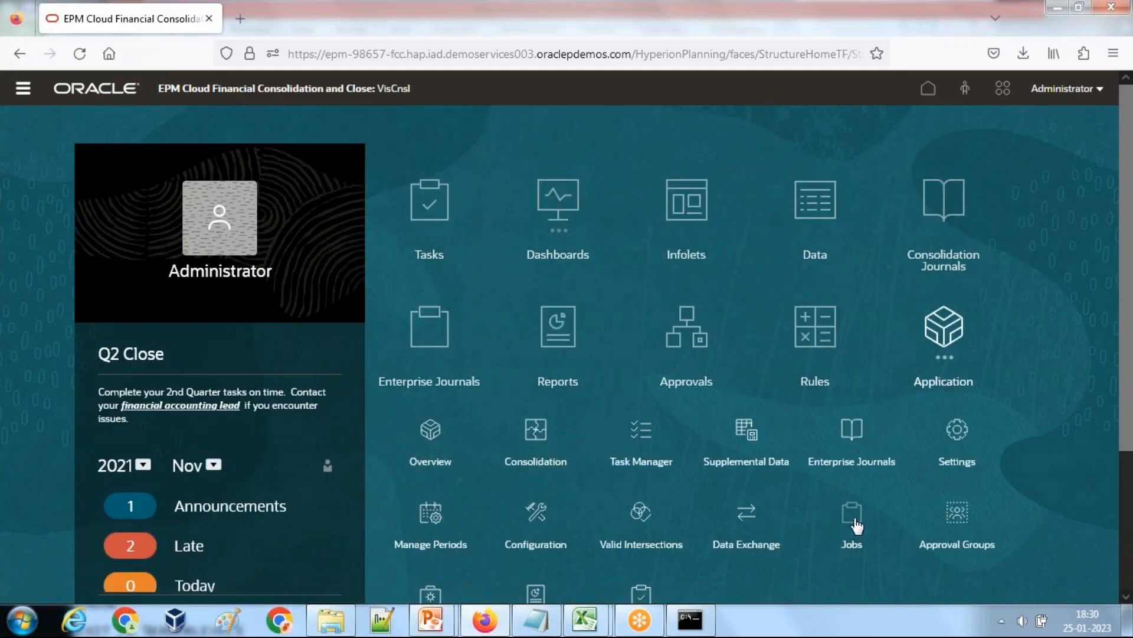
left_click(851, 510)
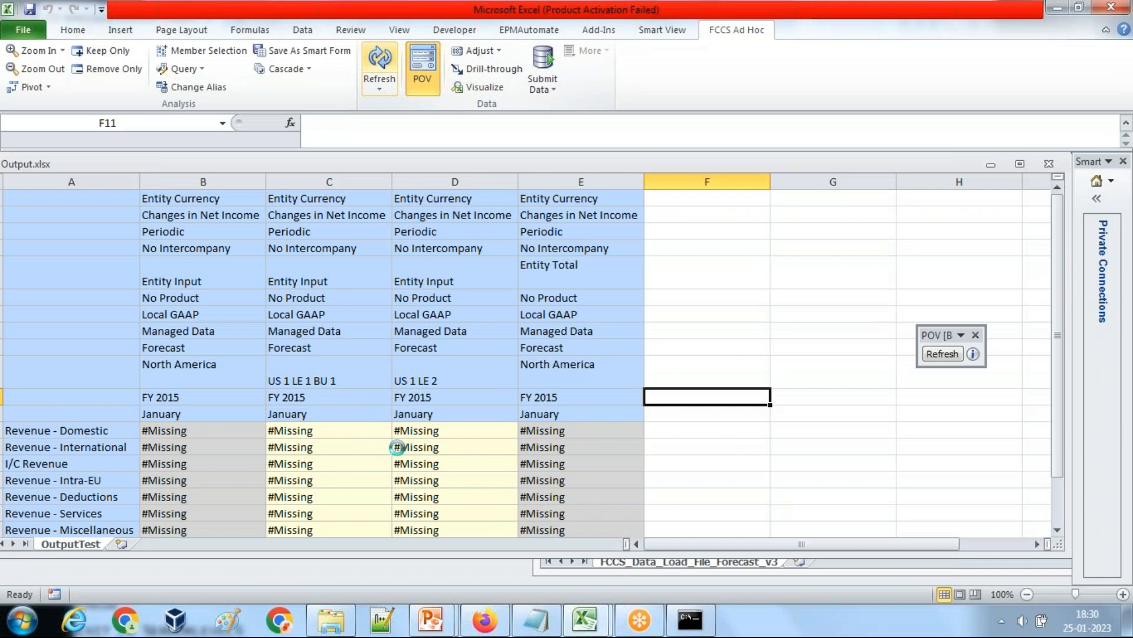
Refresh the FCCS Ad Hoc grid and sum the North America revenue totals in the status bar
left_click(379, 64)
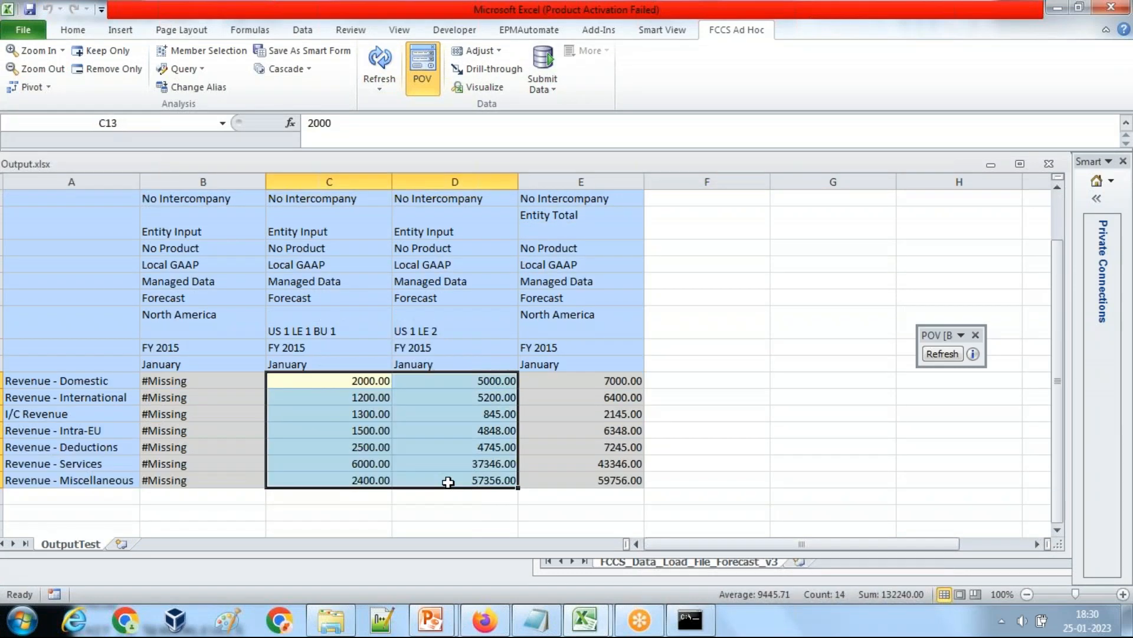
left_click(581, 380)
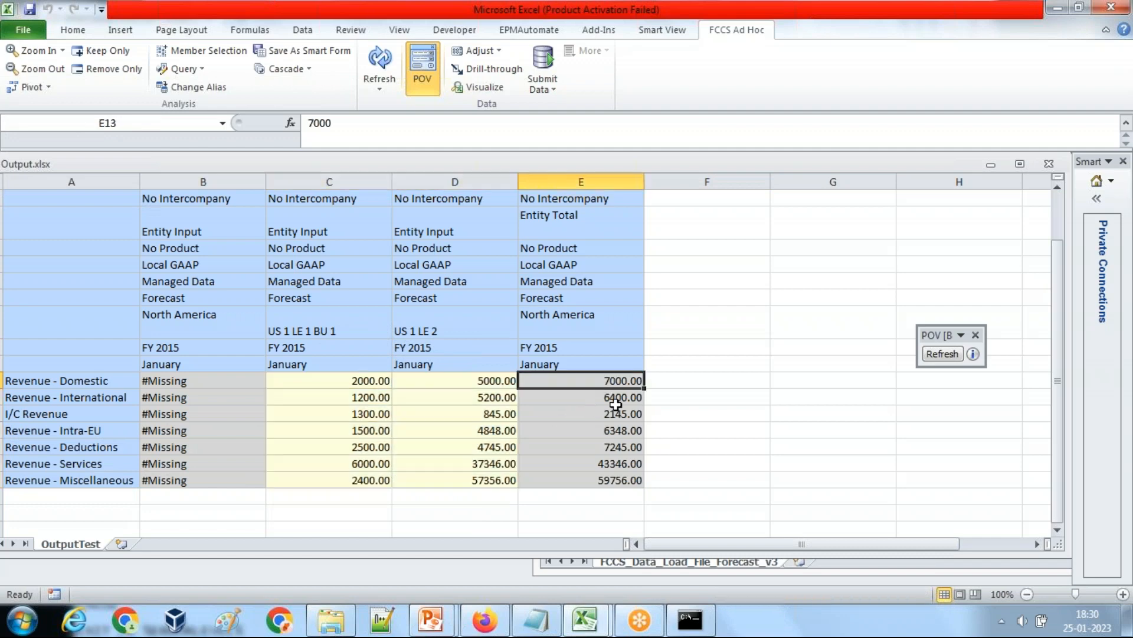
left_click_drag(581, 380, 581, 481)
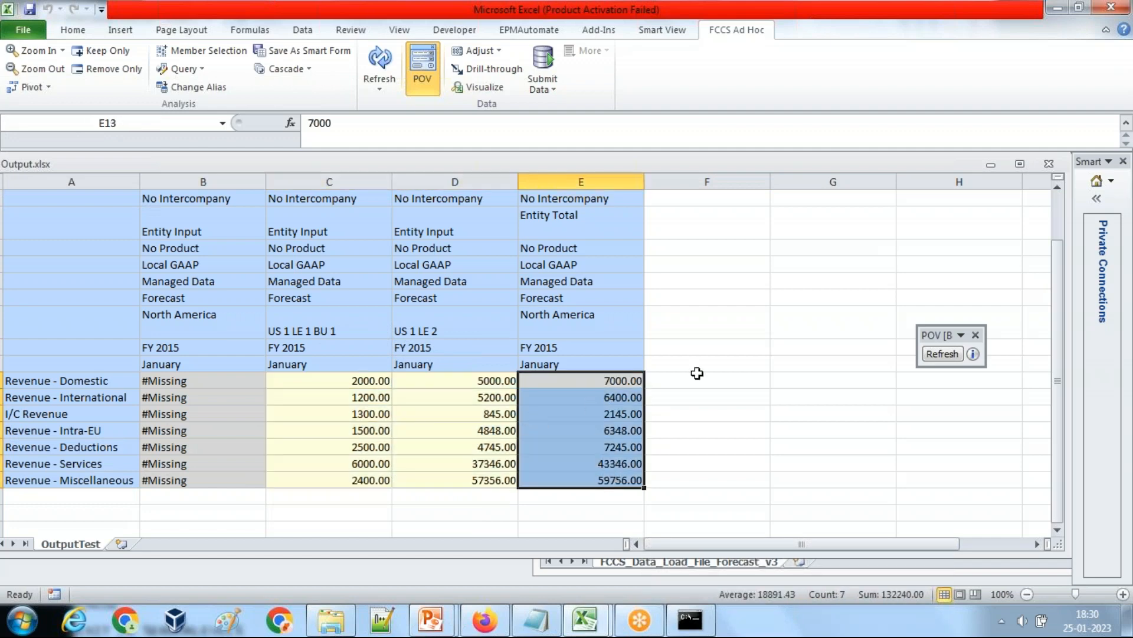
left_click(580, 263)
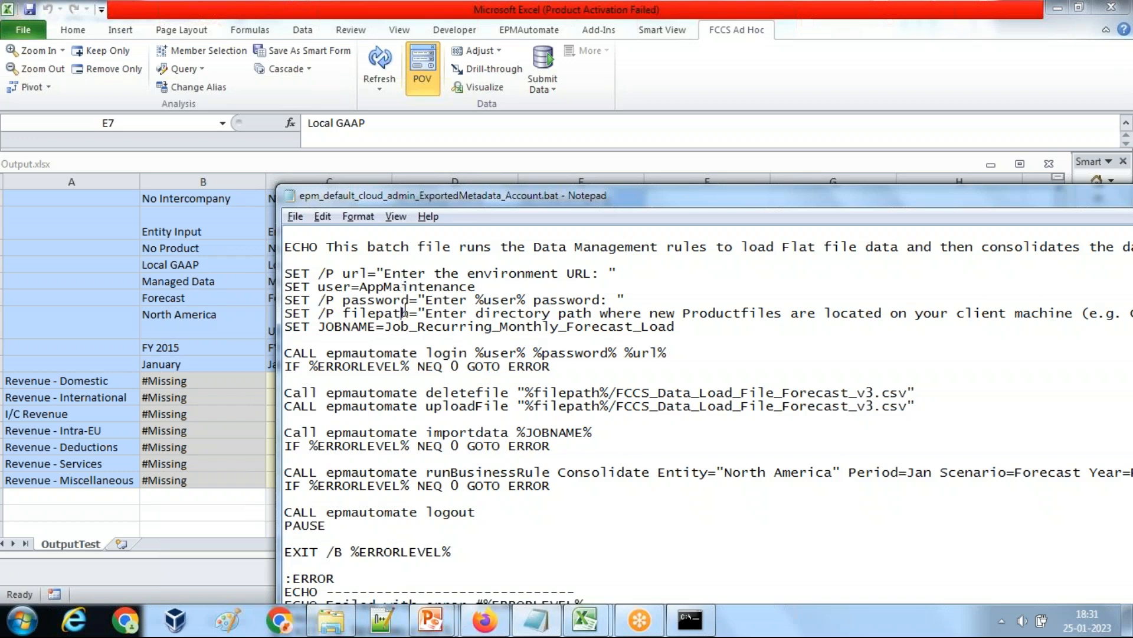
left_click_drag(319, 326, 526, 326)
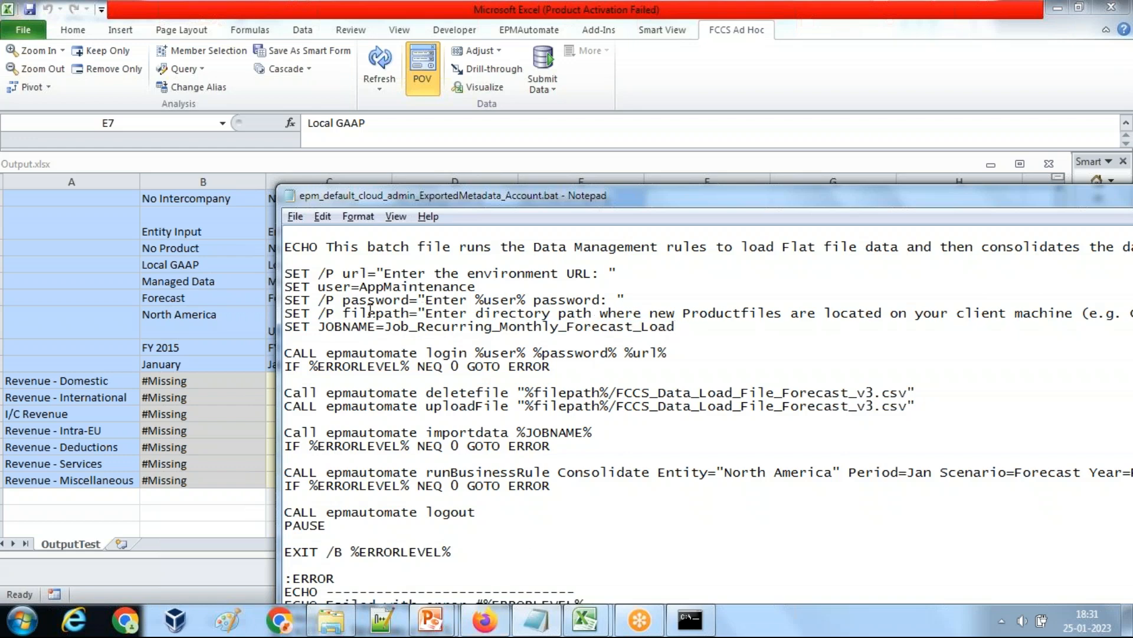
left_click_drag(392, 326, 674, 326)
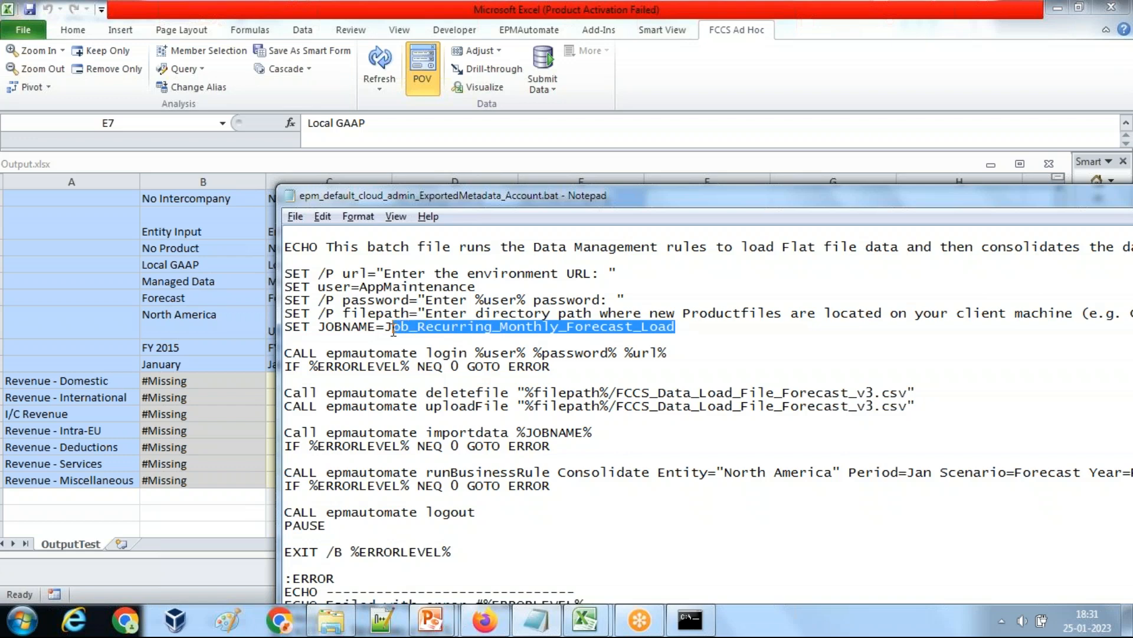
left_click(439, 354)
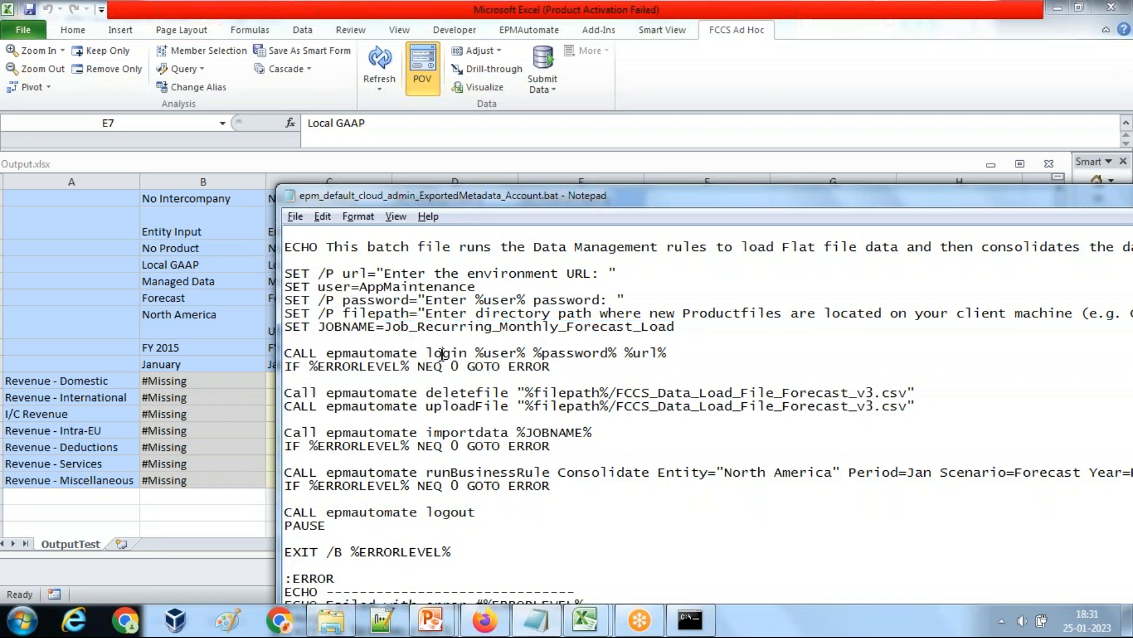
mouse_move(300, 273)
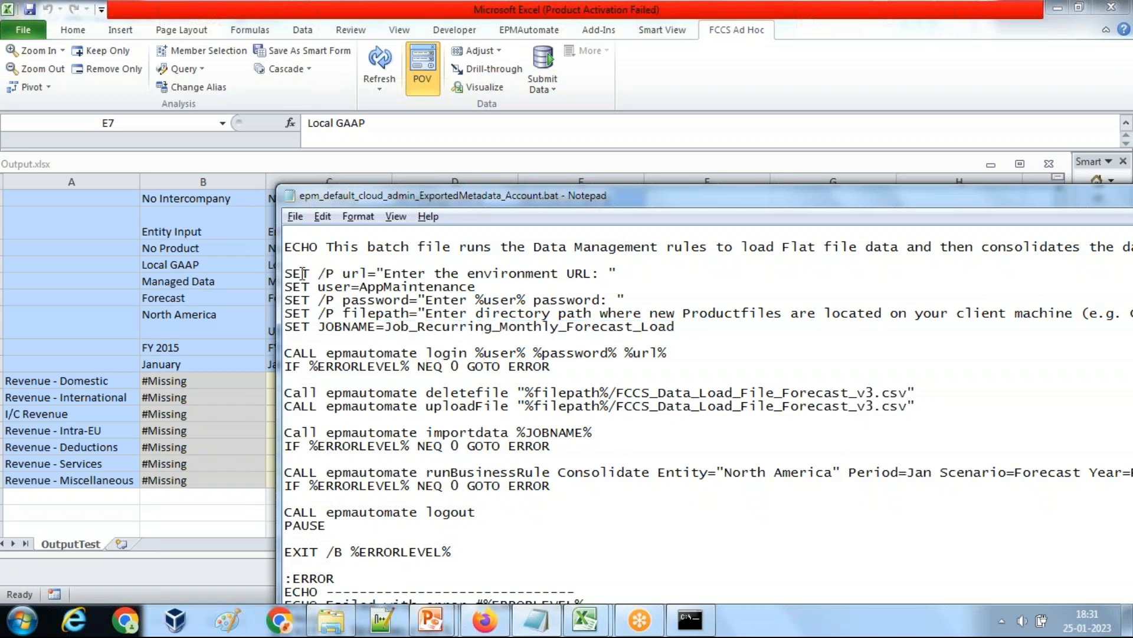
left_click_drag(284, 273, 531, 312)
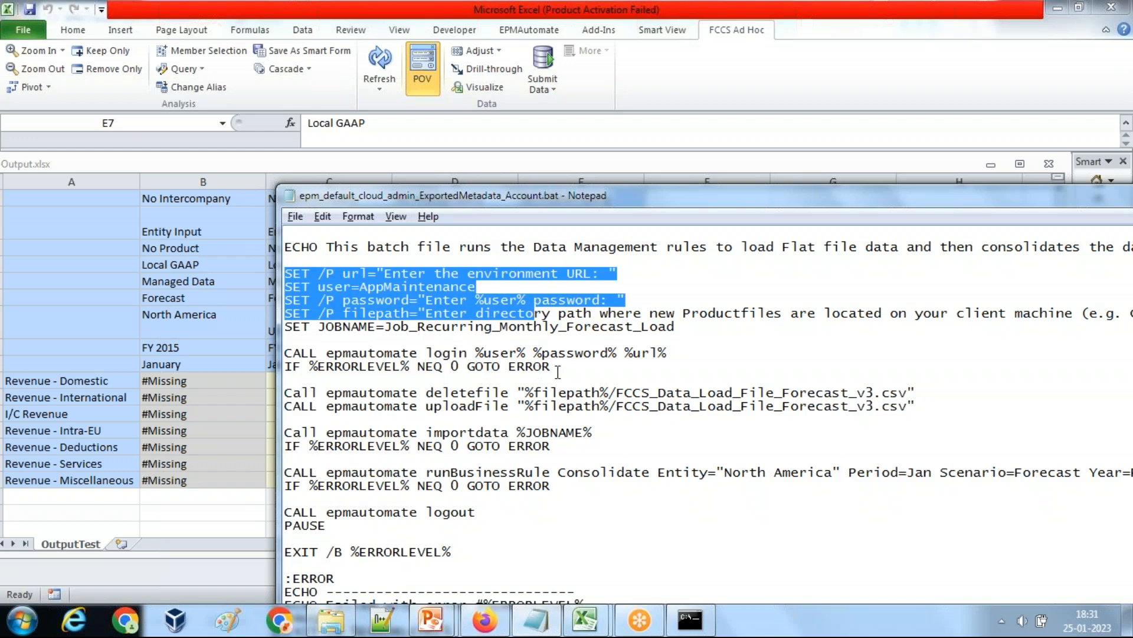
left_click(418, 366)
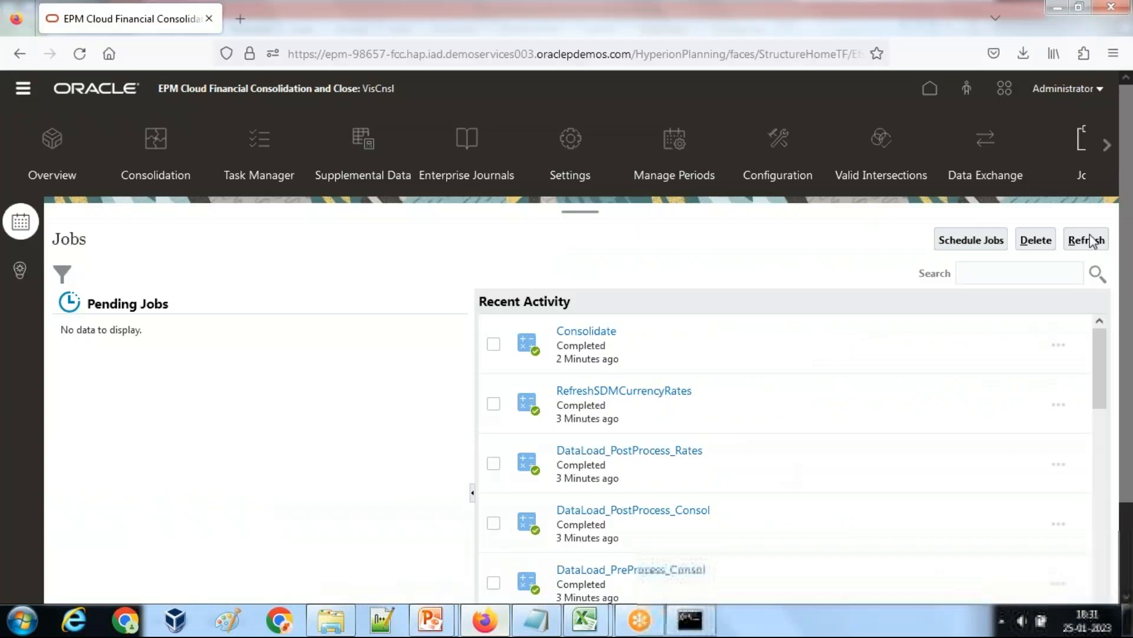
Refresh Jobs and confirm FCCS_Data_Load_File_Forecast_v3.csv in the Inbox/Outbox Explorer with a current timestamp
left_click(1086, 240)
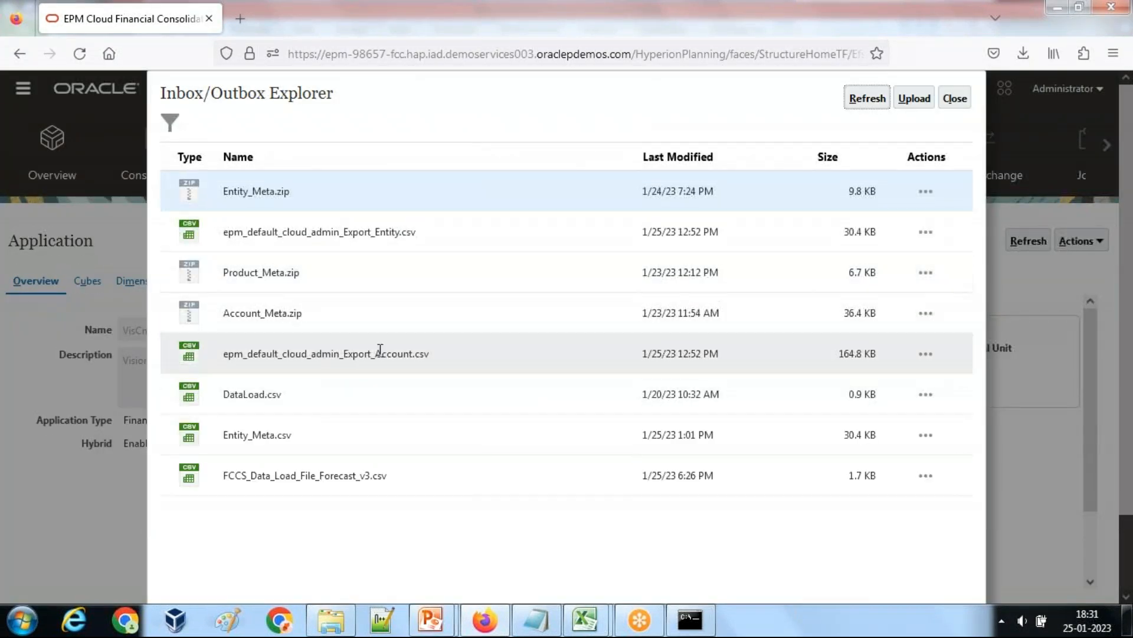
left_click(326, 353)
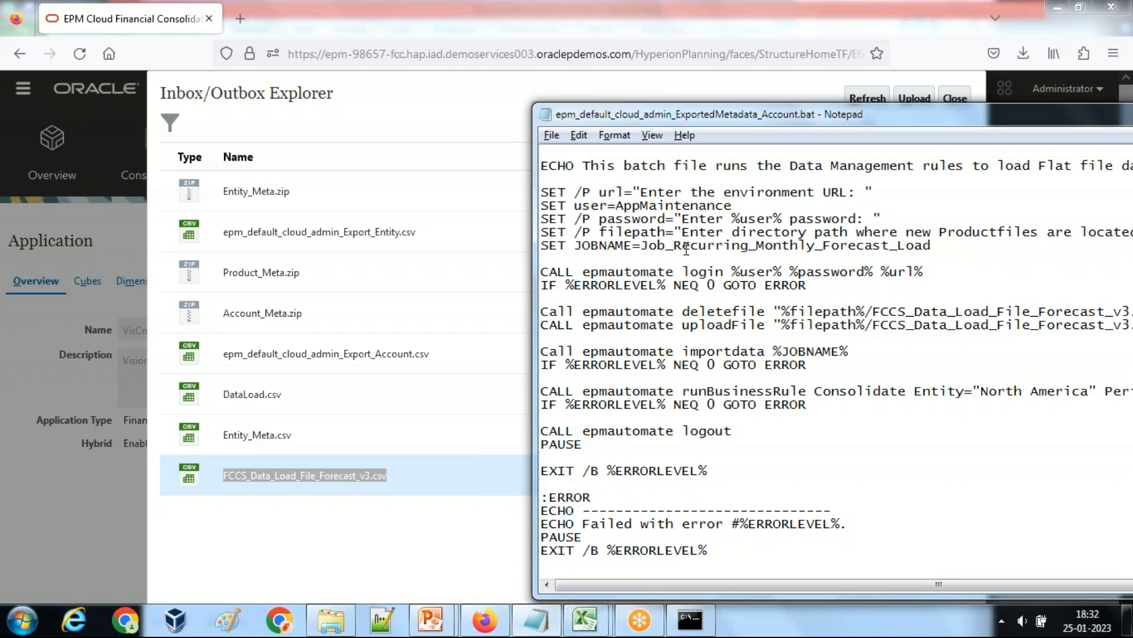
left_click_drag(716, 114, 614, 115)
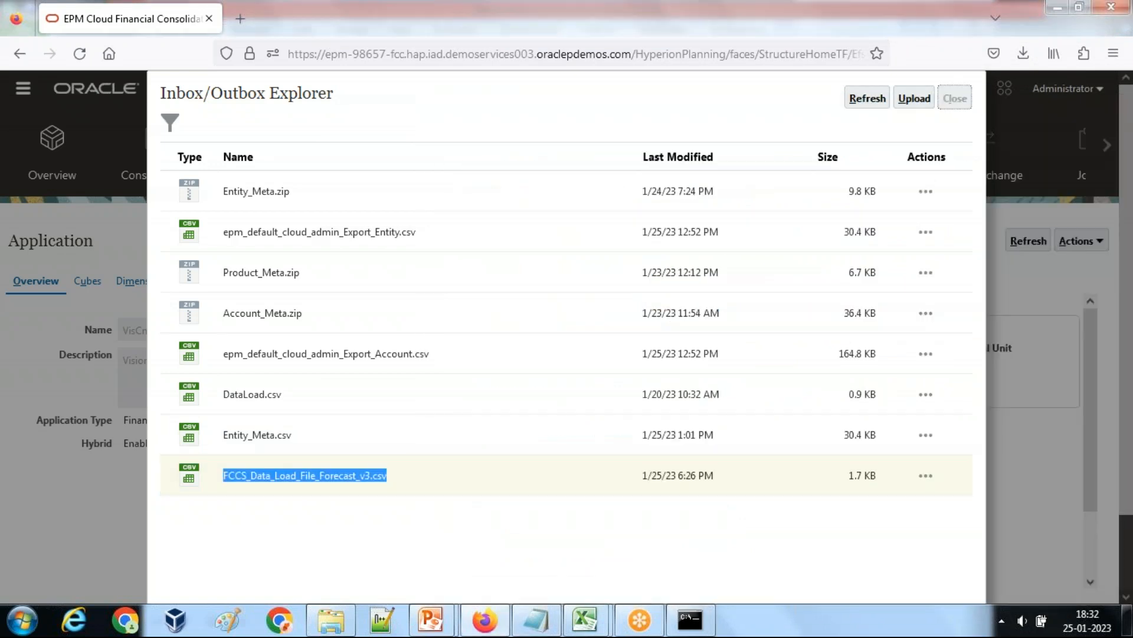
left_click(954, 98)
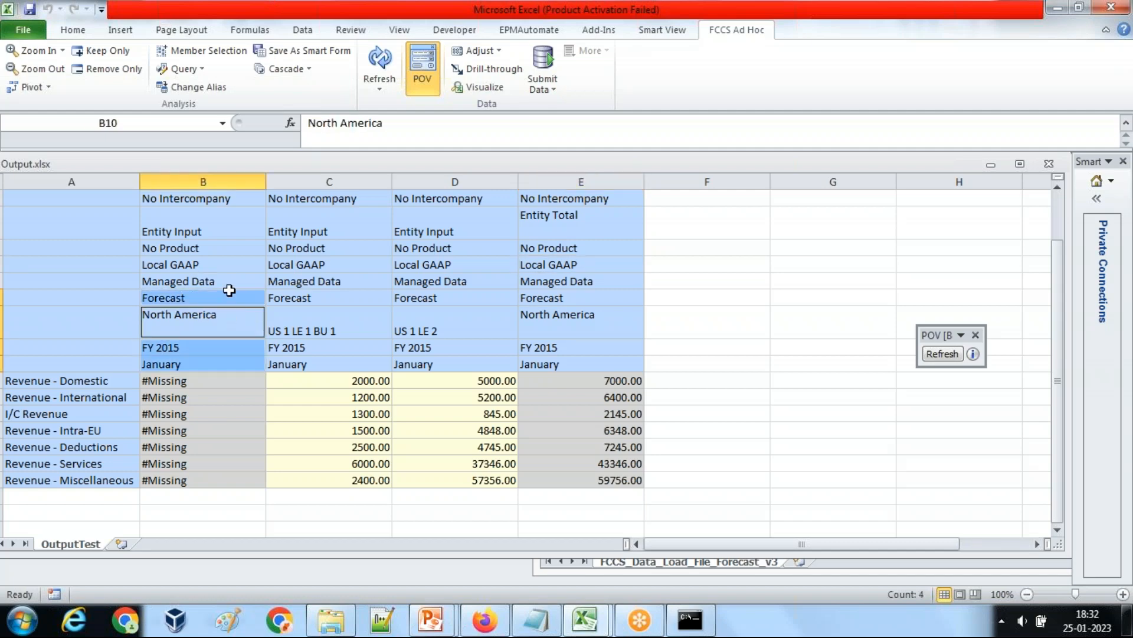
Read the EPM Automate window showing importdata and runBusinessRule Consolidate completed successfully
left_click(72, 30)
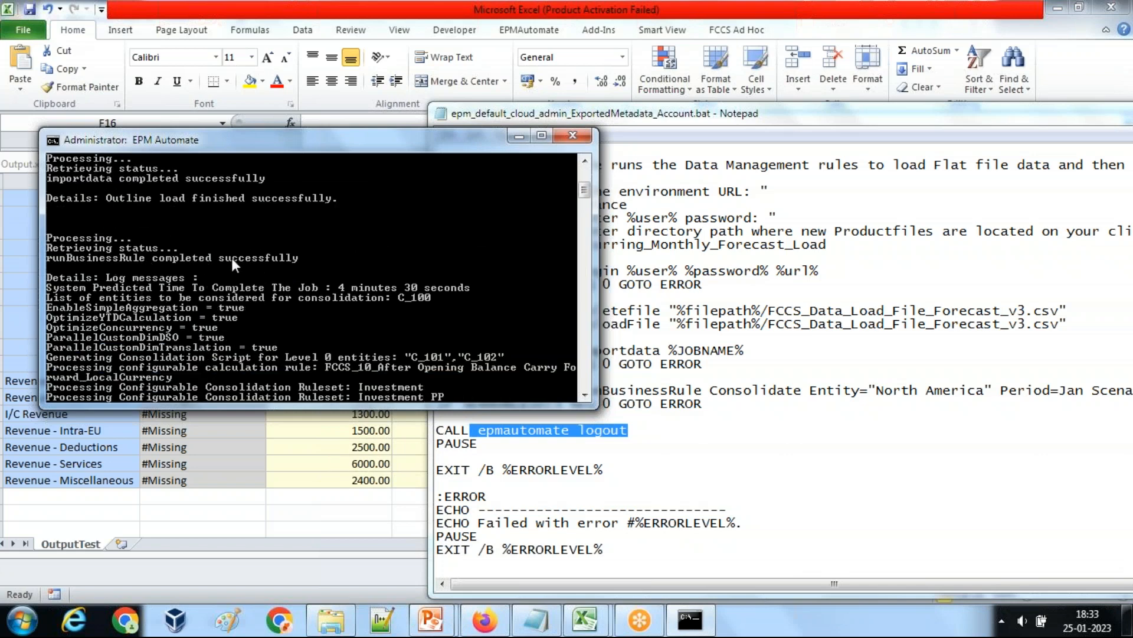
mouse_move(281, 272)
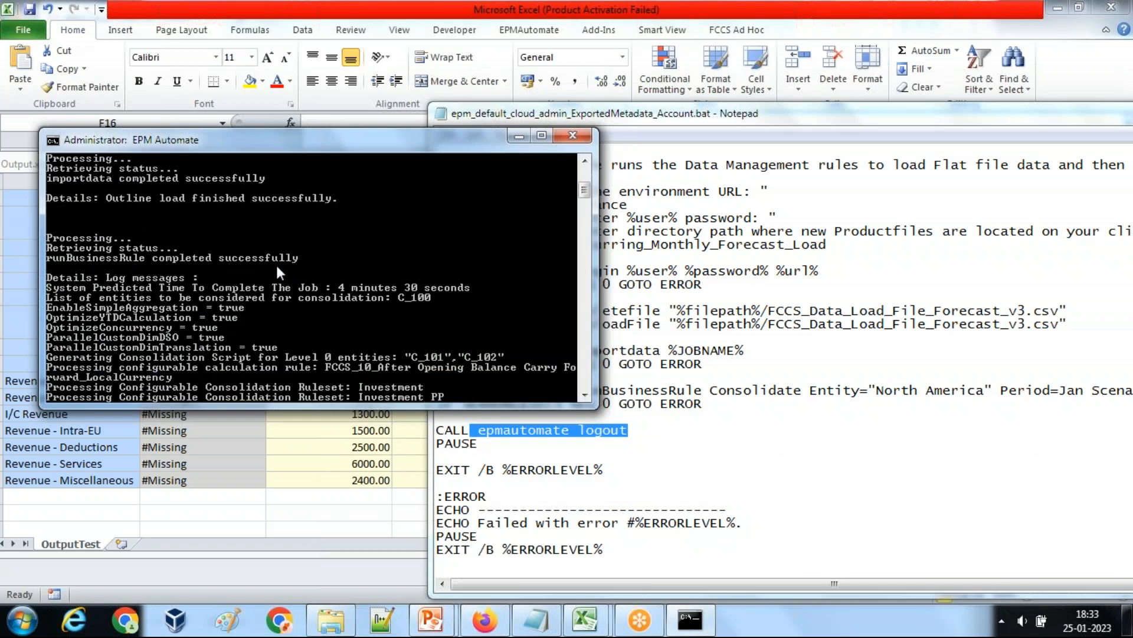